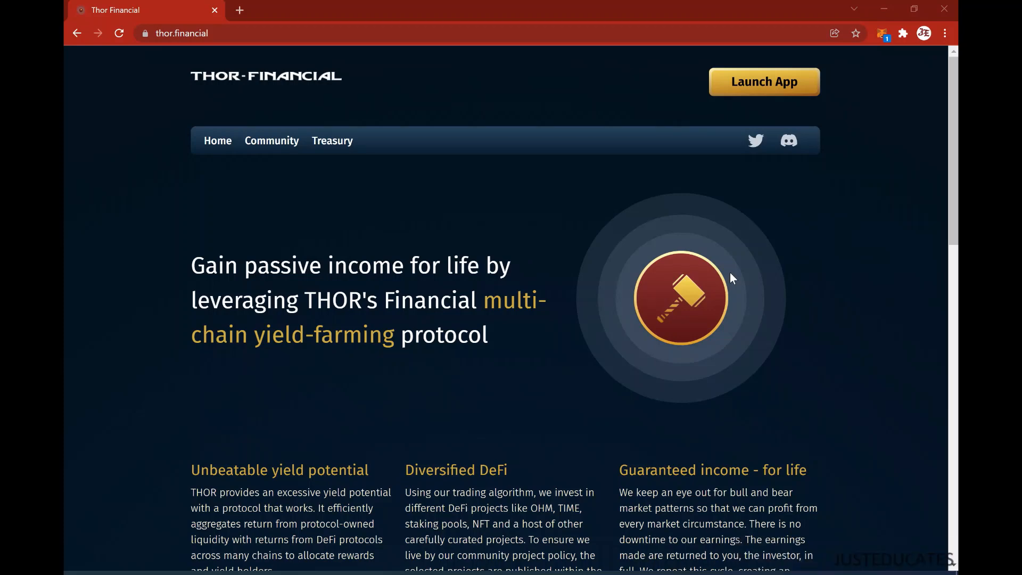
pyautogui.moveTo(650, 306)
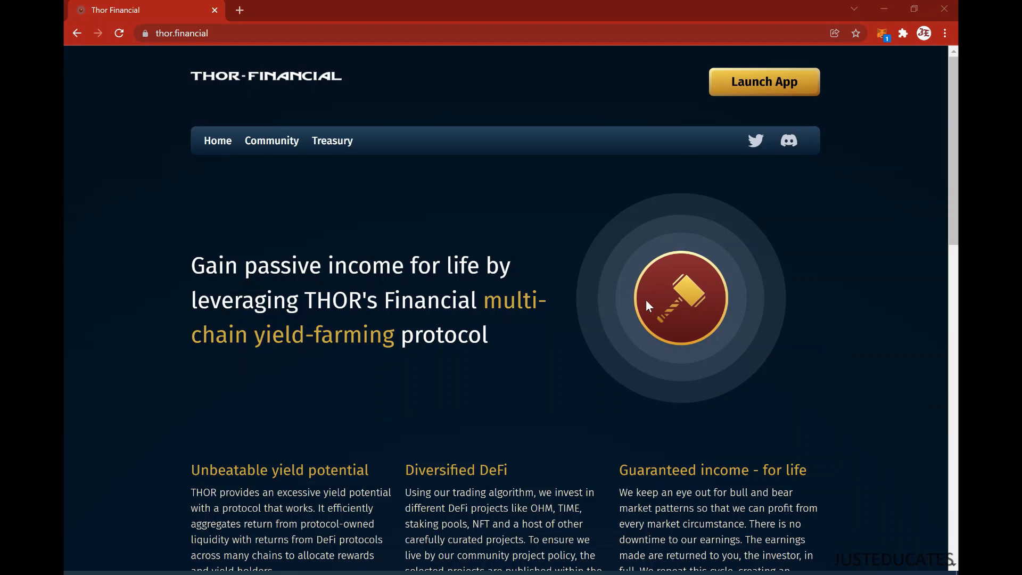
# Scroll down the Thor Financial homepage before checking THOR's price on CoinMarketCap.
pyautogui.scroll(-3)
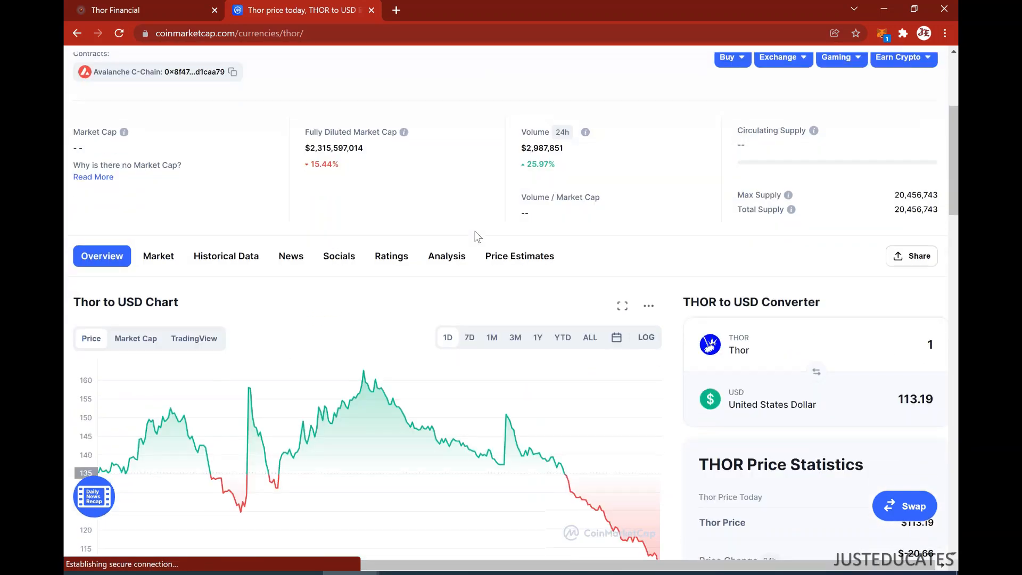
# Switch THOR's CoinMarketCap price chart from the 1D to the 7D range.
pyautogui.scroll(-3)
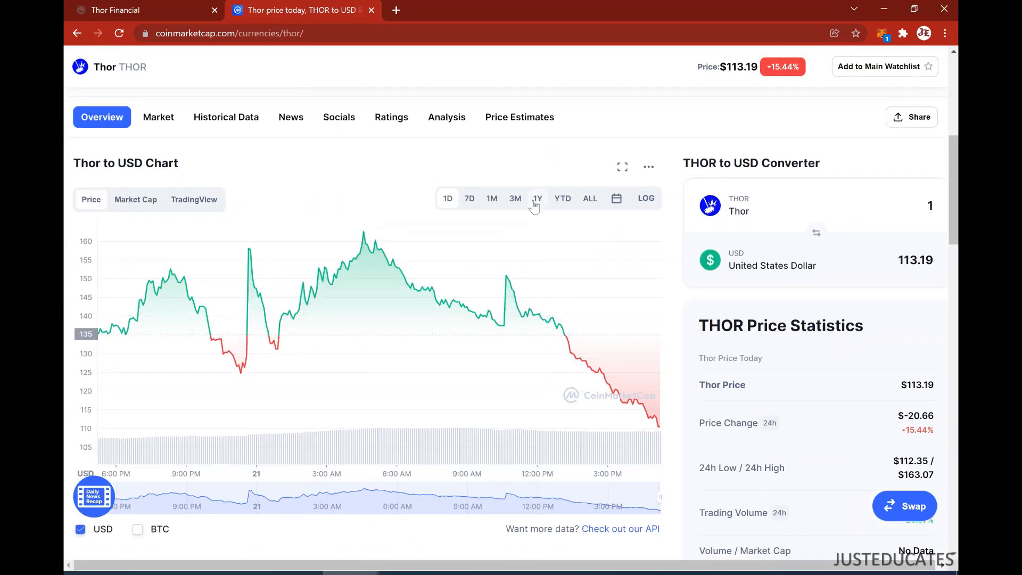
pyautogui.click(467, 198)
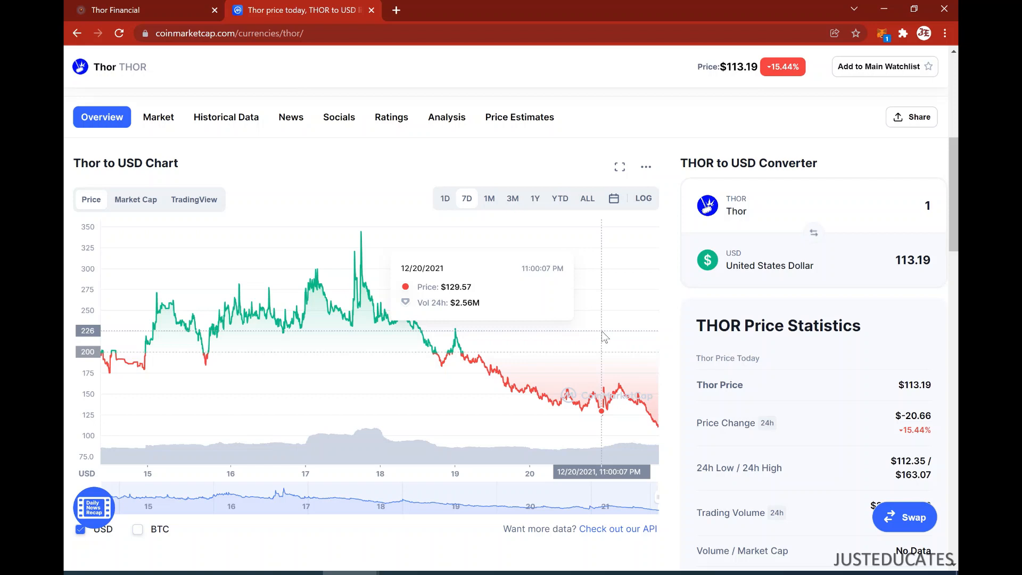
pyautogui.moveTo(659, 432)
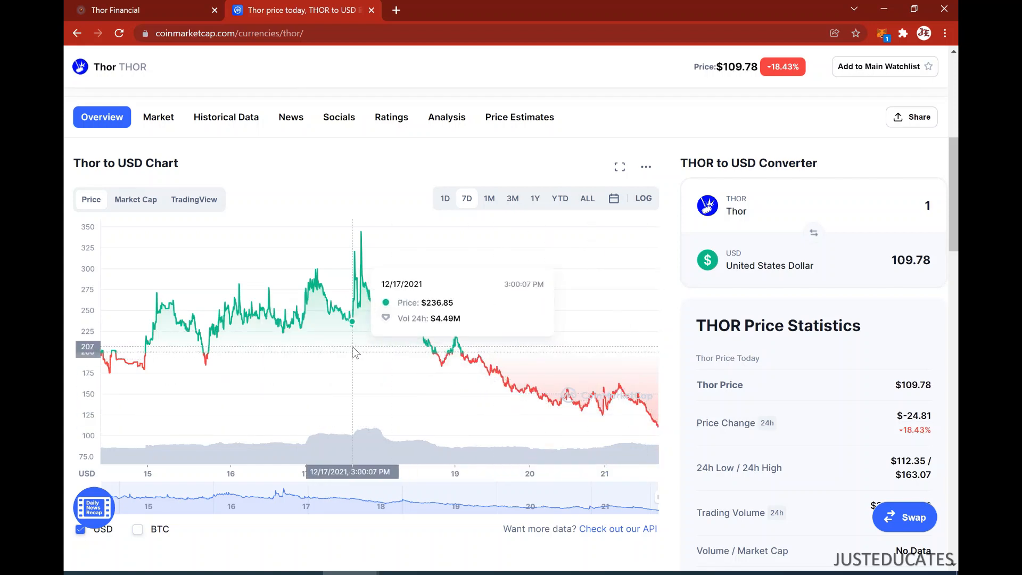
pyautogui.moveTo(651, 427)
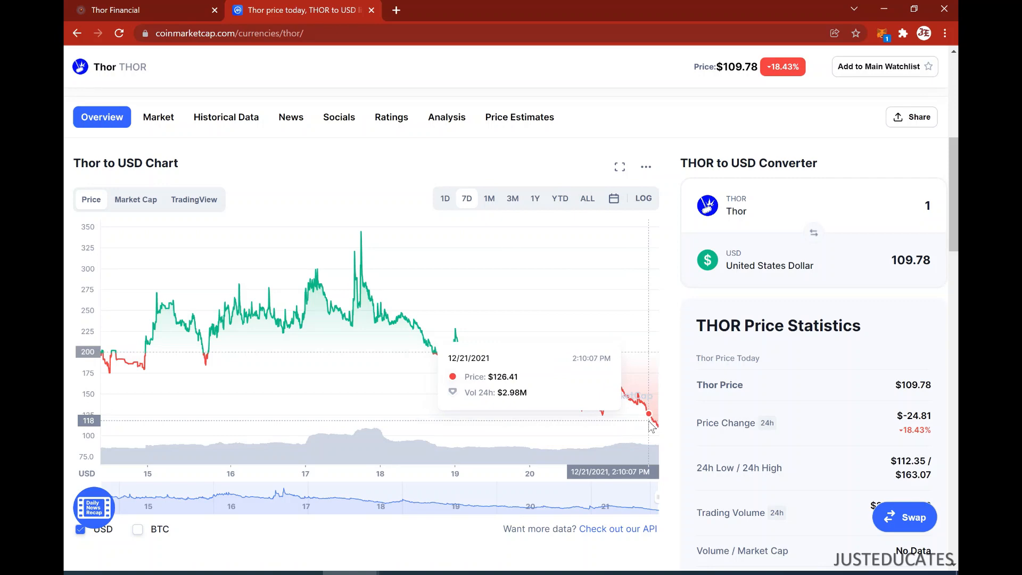
pyautogui.moveTo(542, 184)
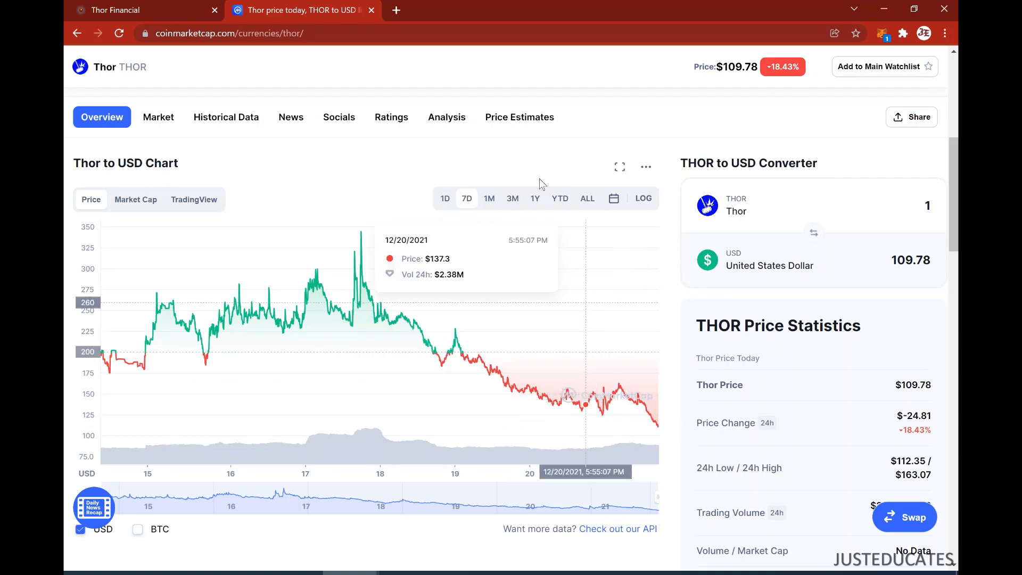
pyautogui.moveTo(611, 313)
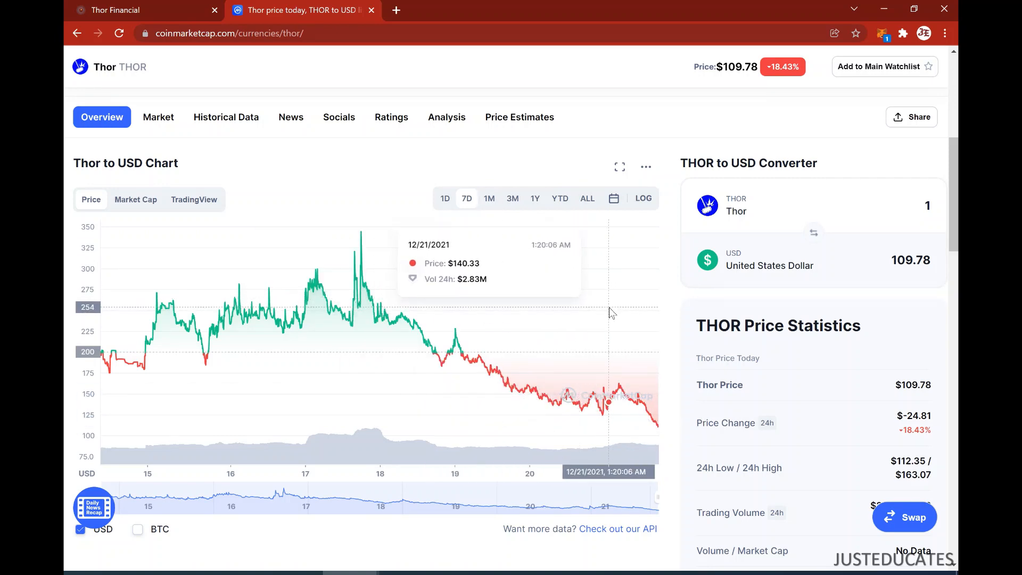
pyautogui.moveTo(359, 241)
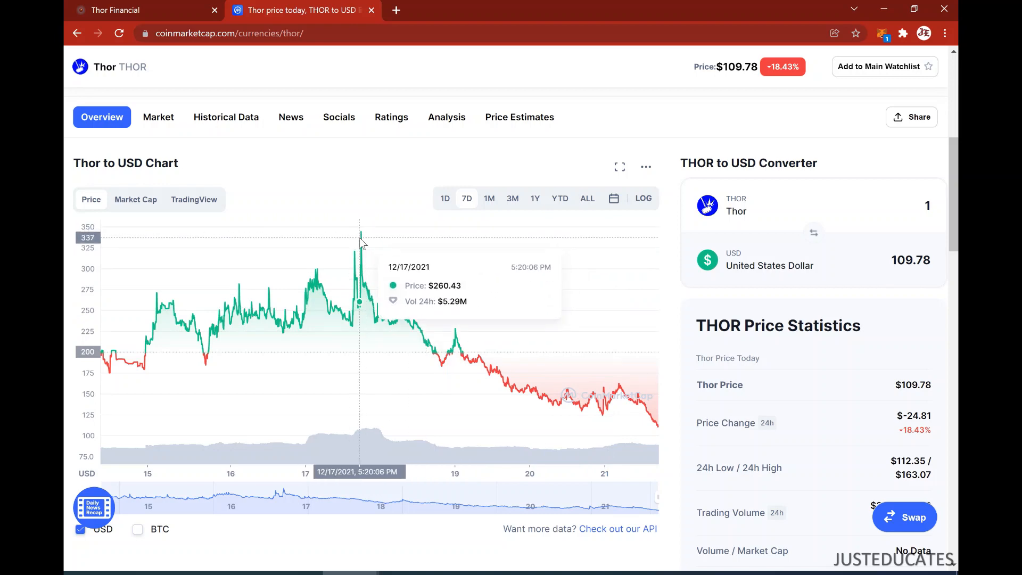
pyautogui.moveTo(363, 235)
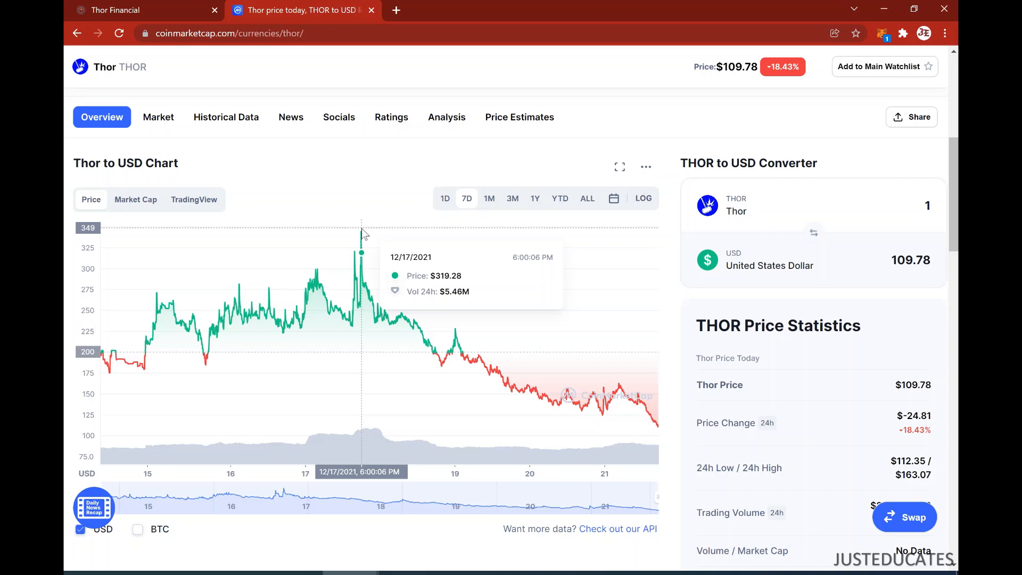
pyautogui.moveTo(599, 394)
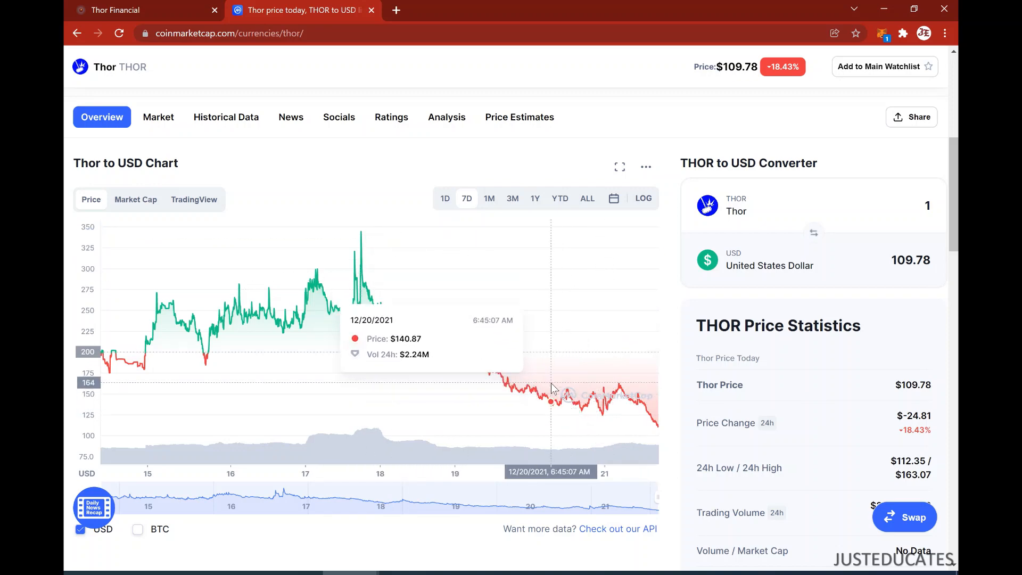
pyautogui.moveTo(231, 47)
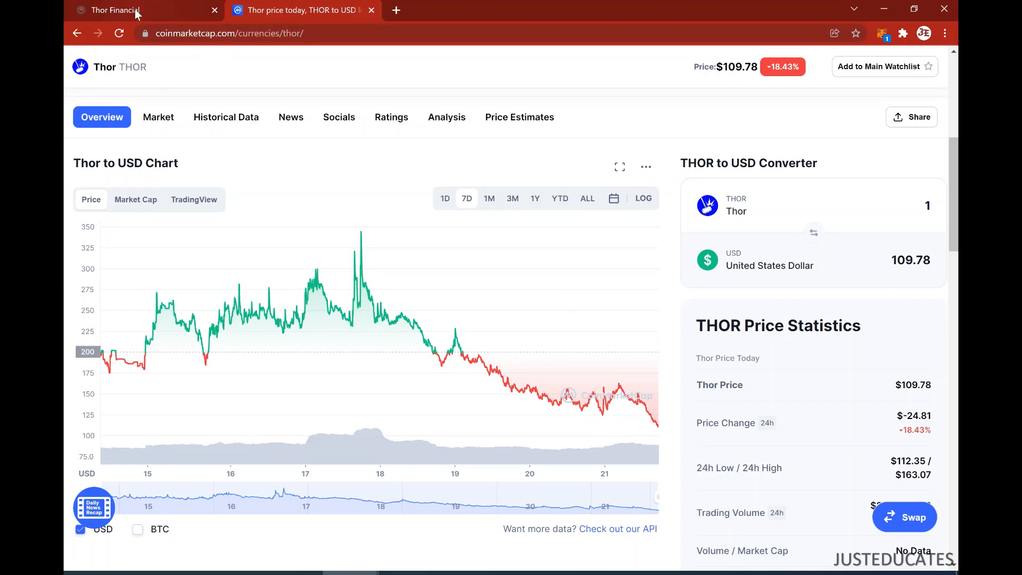
pyautogui.moveTo(139, 12)
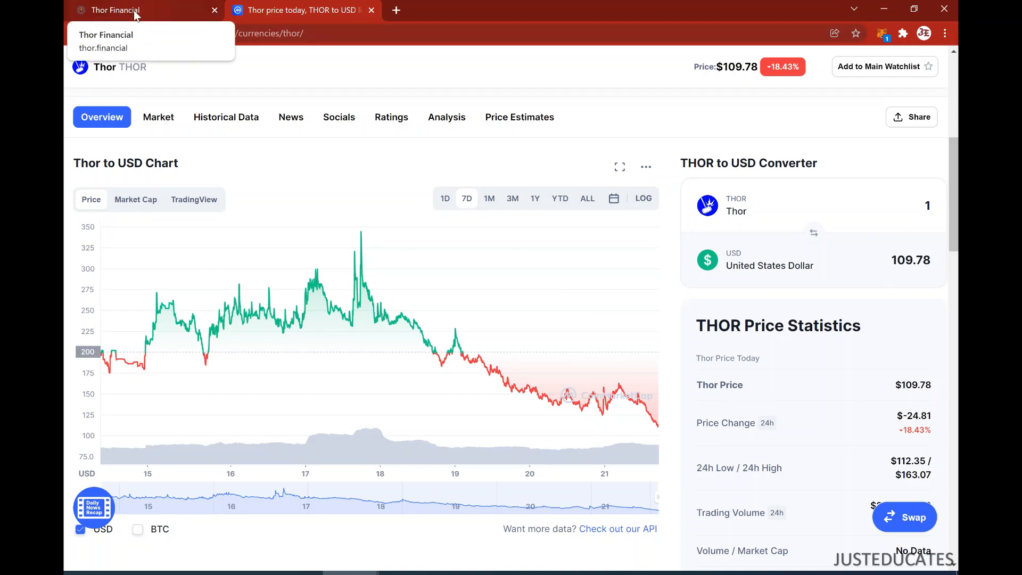
# Switch back to the Thor Financial browser tab.
pyautogui.click(123, 10)
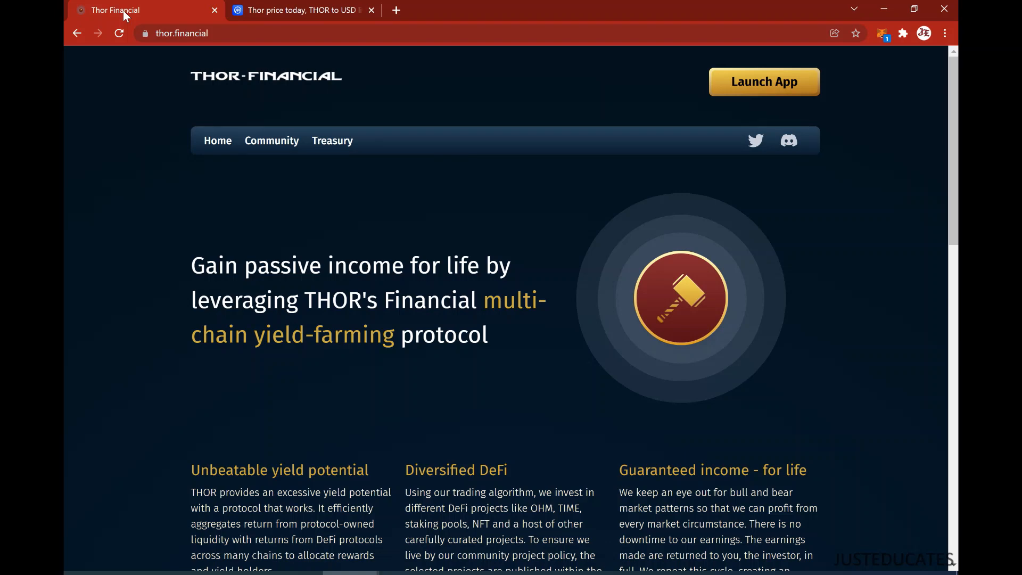
pyautogui.moveTo(815, 434)
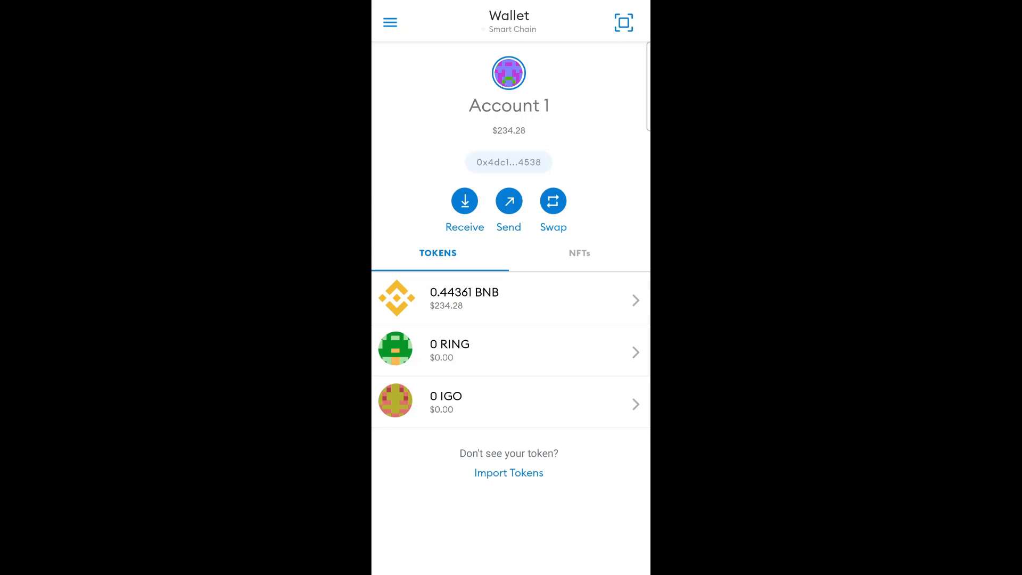
# Start a new network in MetaMask Settings > Networks and select 'Avalanche Network' in the article.
pyautogui.click(390, 22)
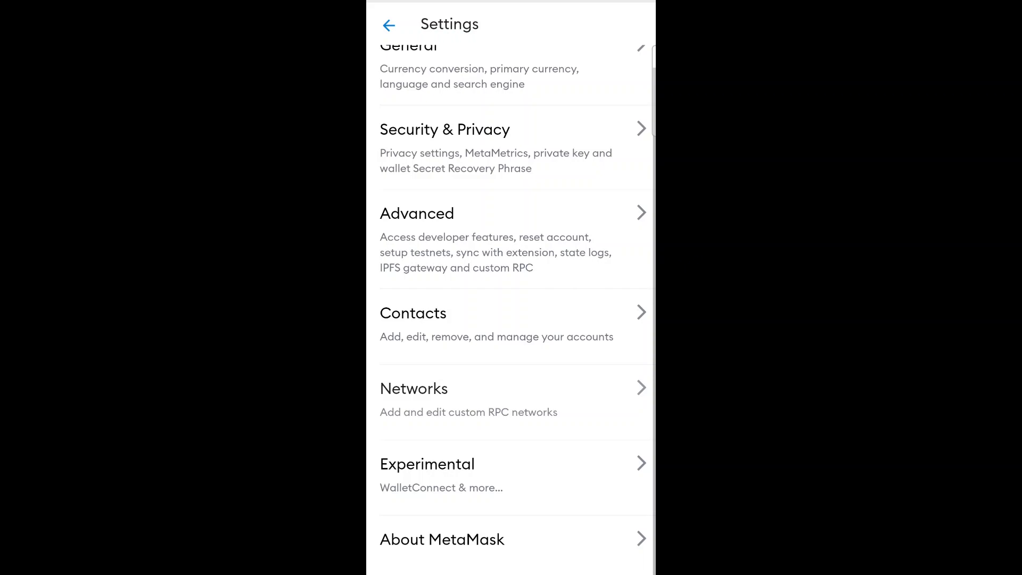
pyautogui.click(414, 388)
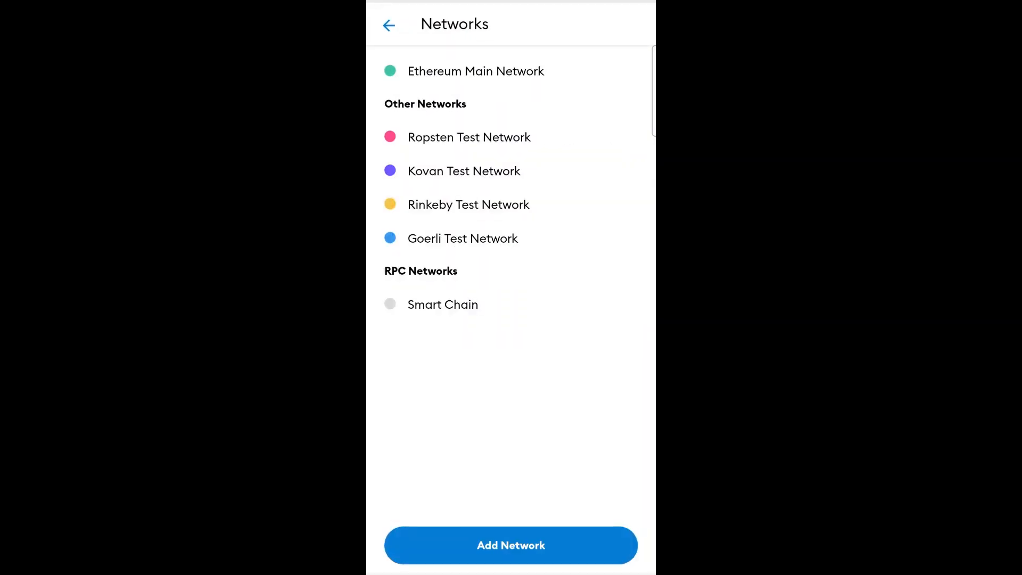
pyautogui.click(511, 545)
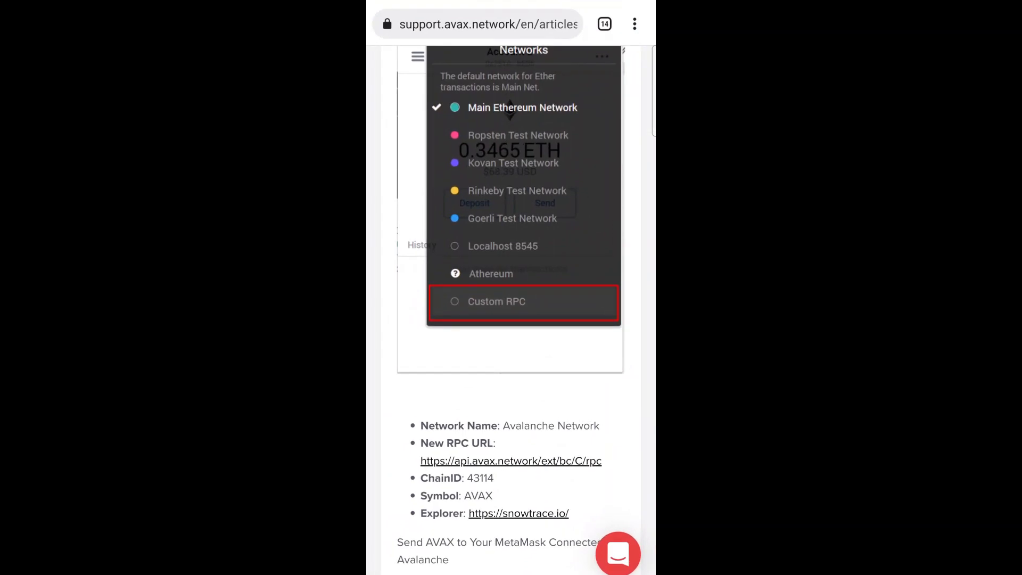
pyautogui.doubleClick(528, 426)
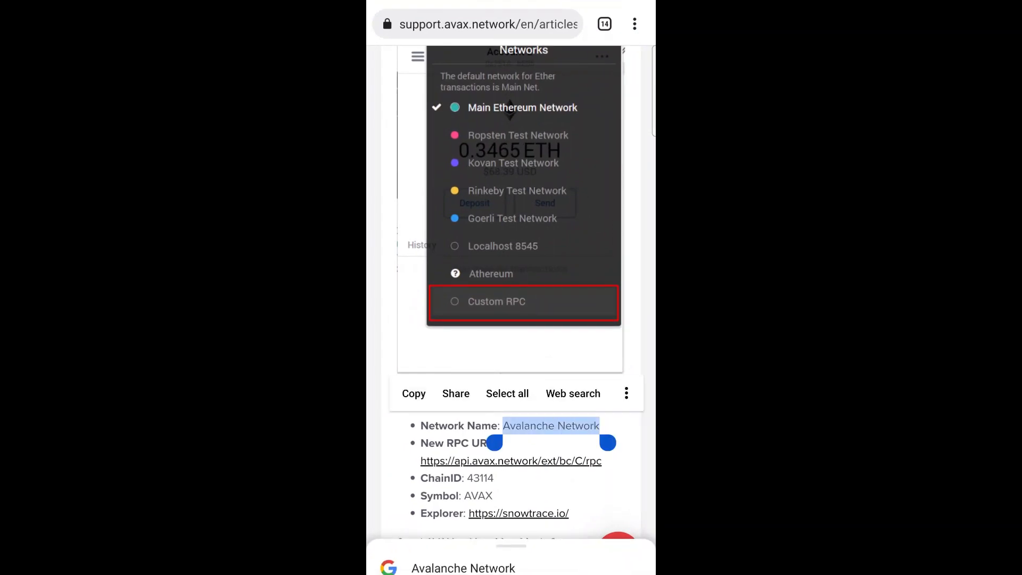
# Fill in Avalanche Network, its RPC URL, chain ID 43114, AVAX and Snowtrace, then add it.
pyautogui.click(497, 302)
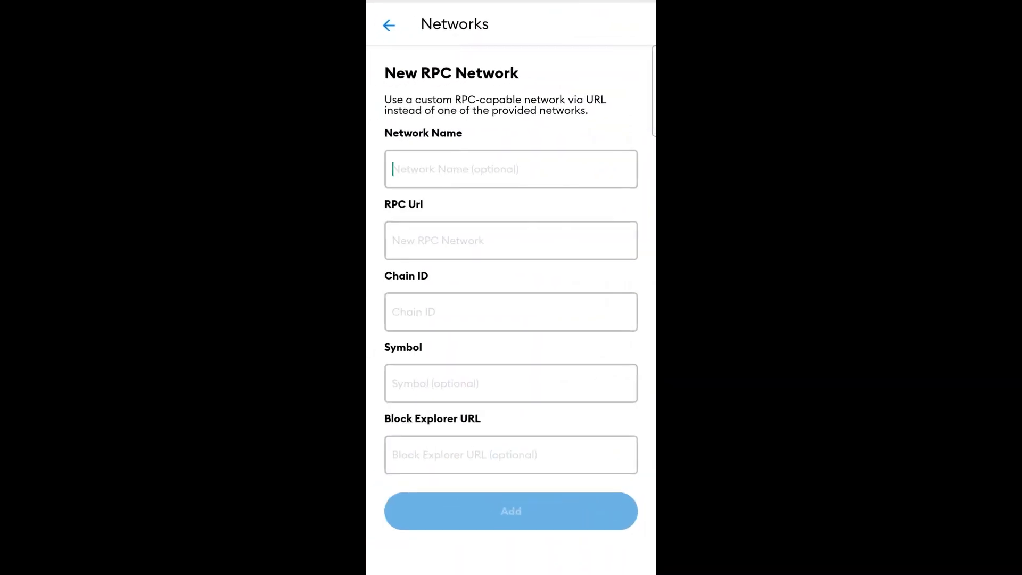
pyautogui.write('Avalanche Network')
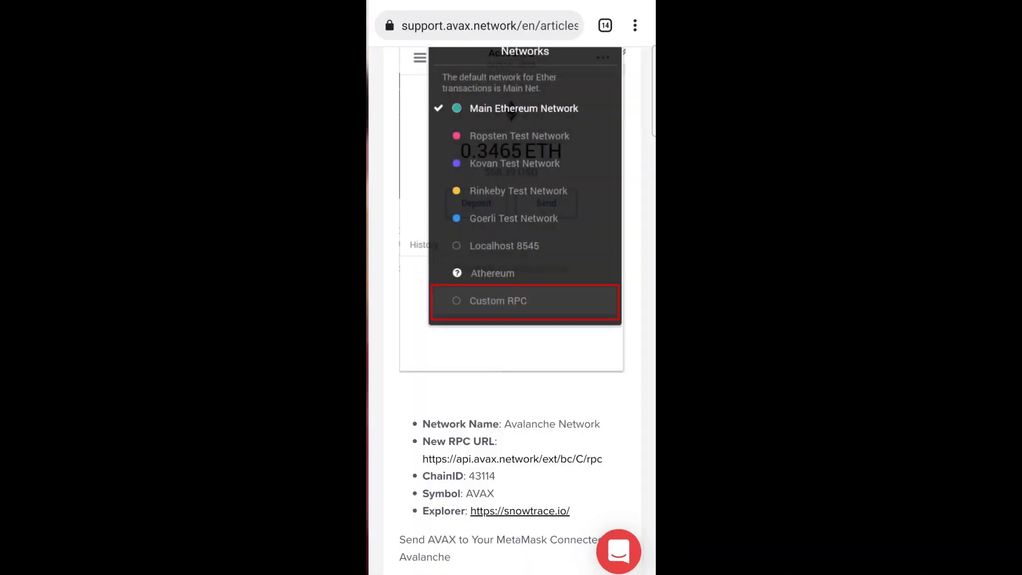
pyautogui.click(498, 301)
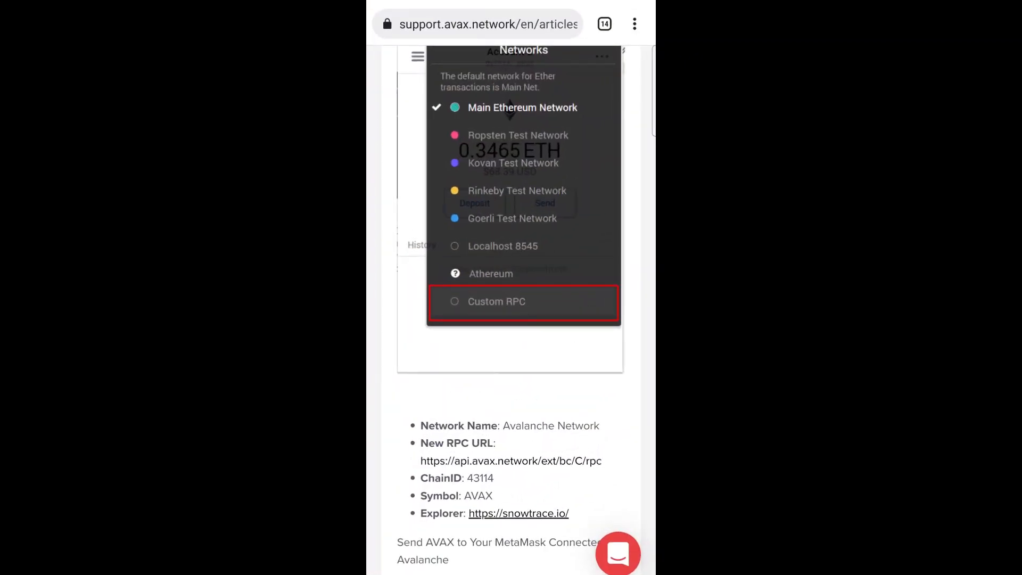
pyautogui.doubleClick(479, 478)
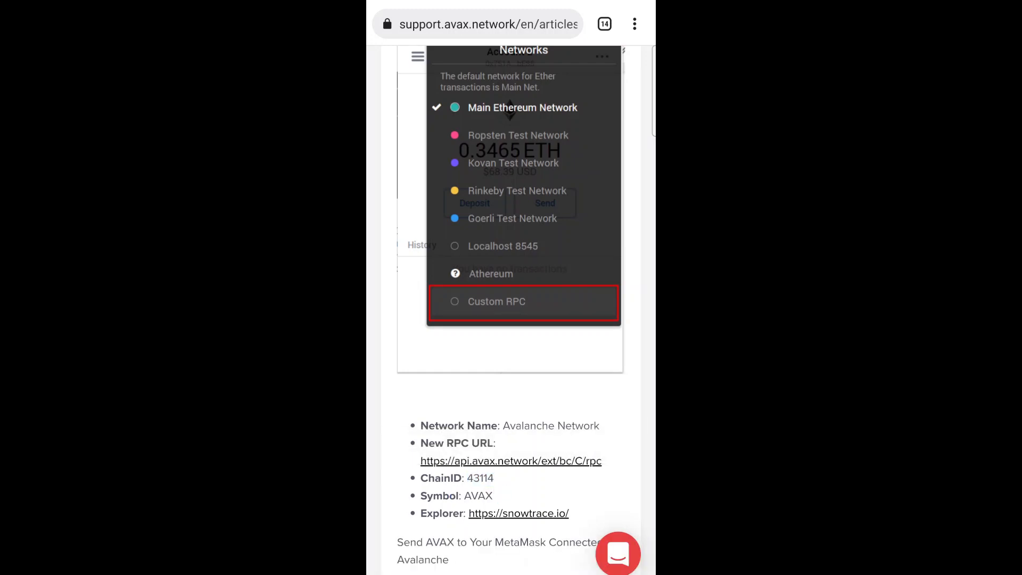
pyautogui.click(496, 301)
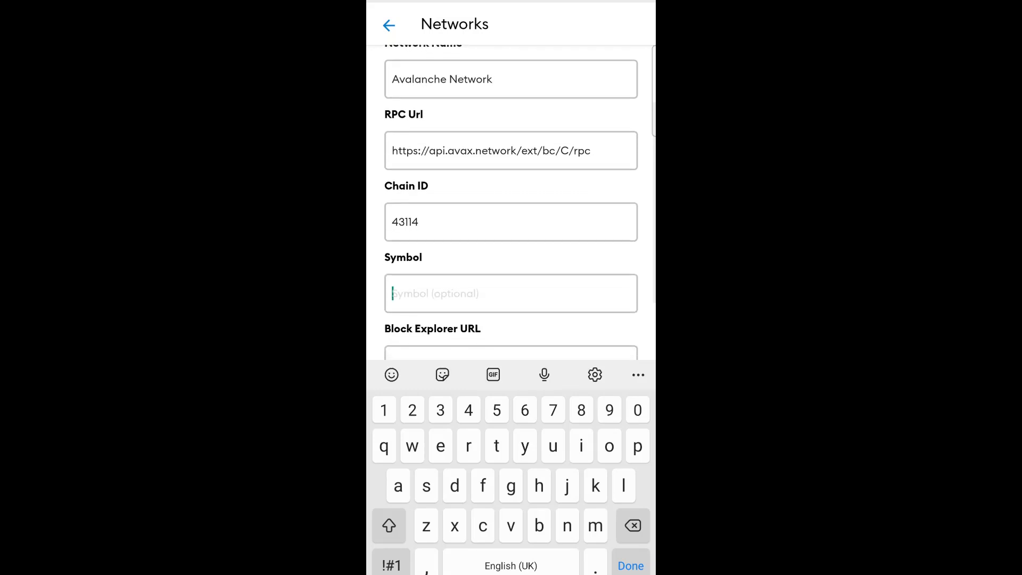
pyautogui.write('AVAX')
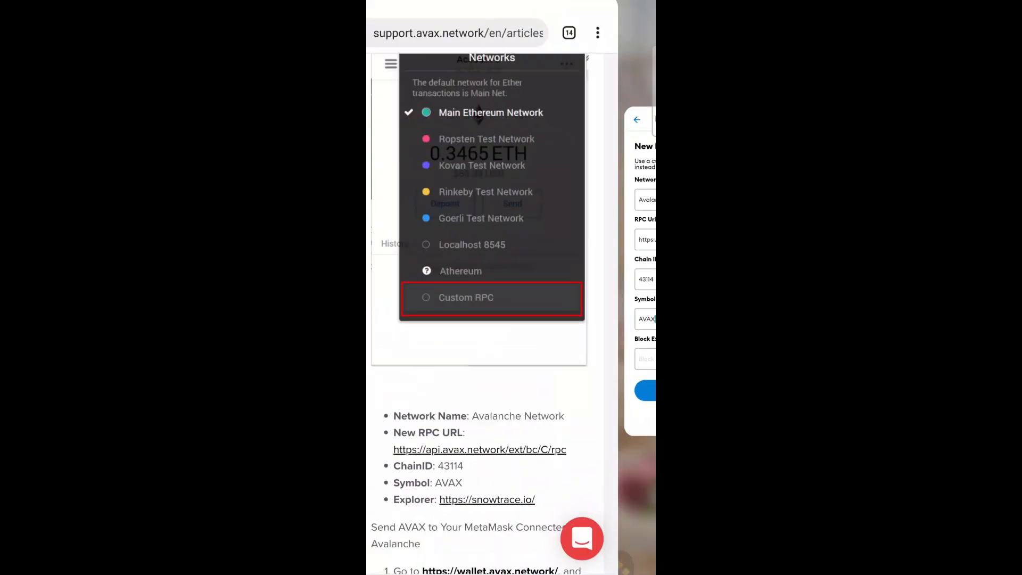
pyautogui.rightClick(486, 499)
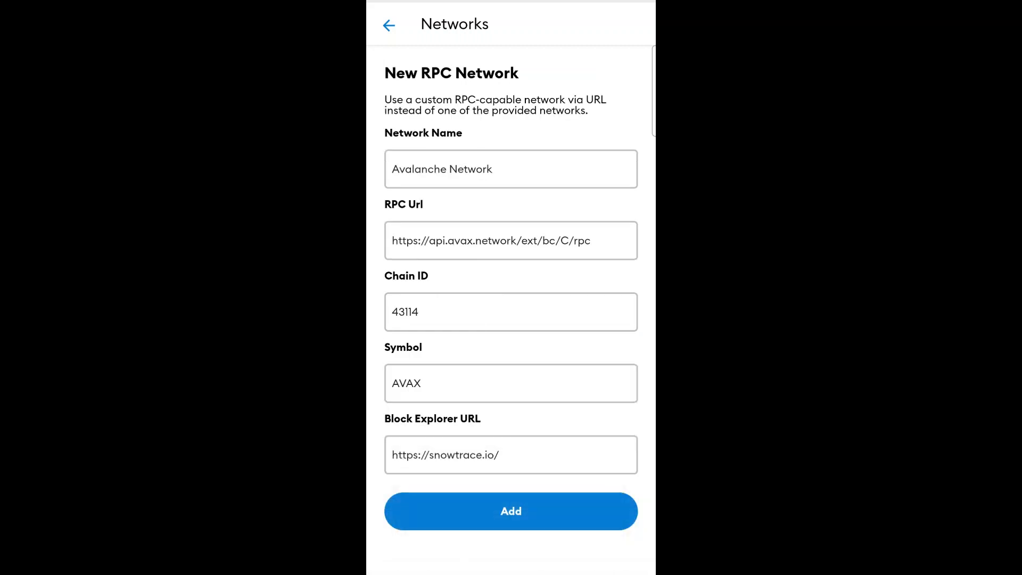
pyautogui.click(510, 511)
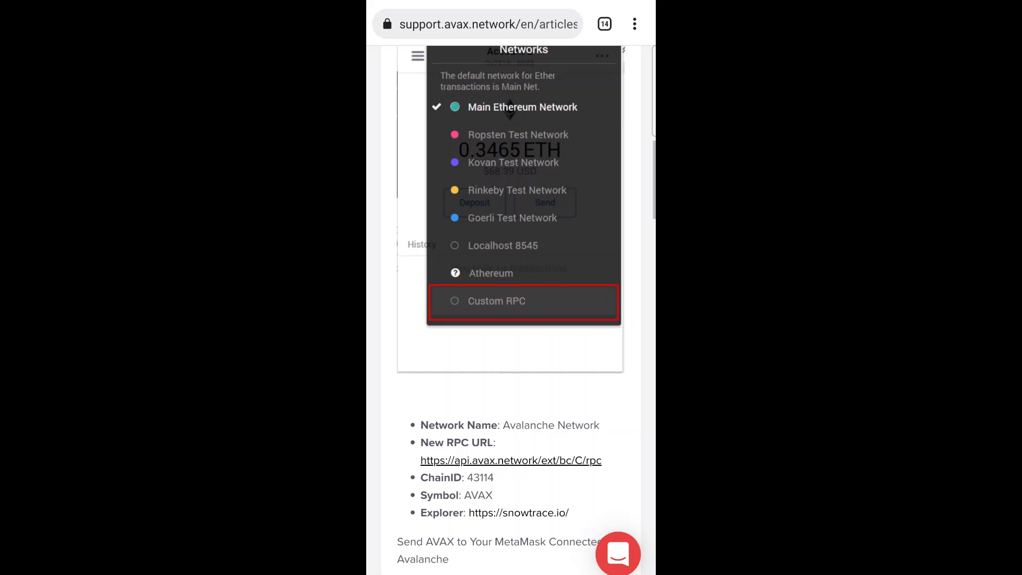
# Scroll through the support.avax.network article listing Avalanche's network settings.
pyautogui.scroll(-3)
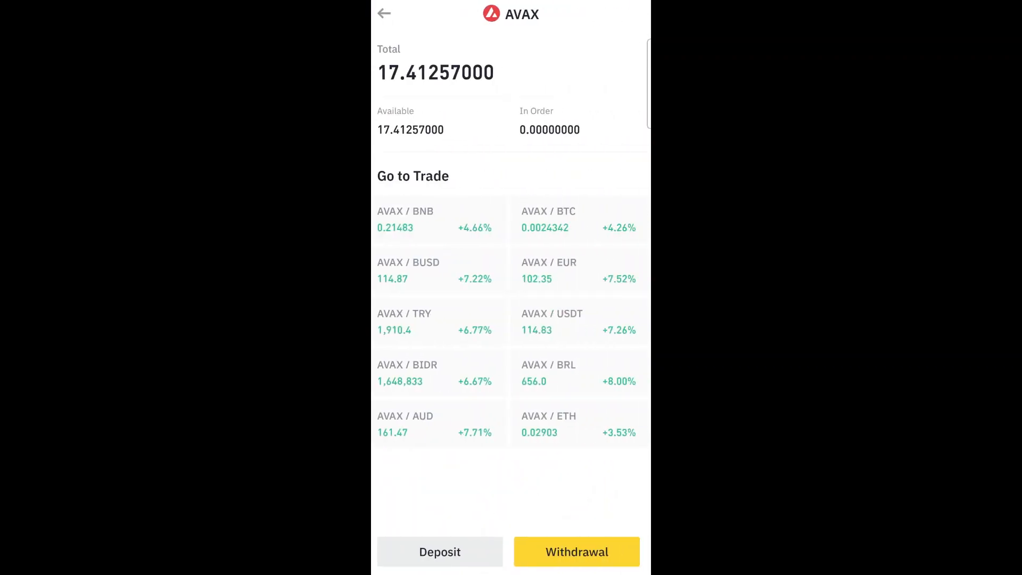
# Withdraw the full 17.41257 AVAX to the pasted wallet address over AVAX C-Chain.
pyautogui.click(577, 552)
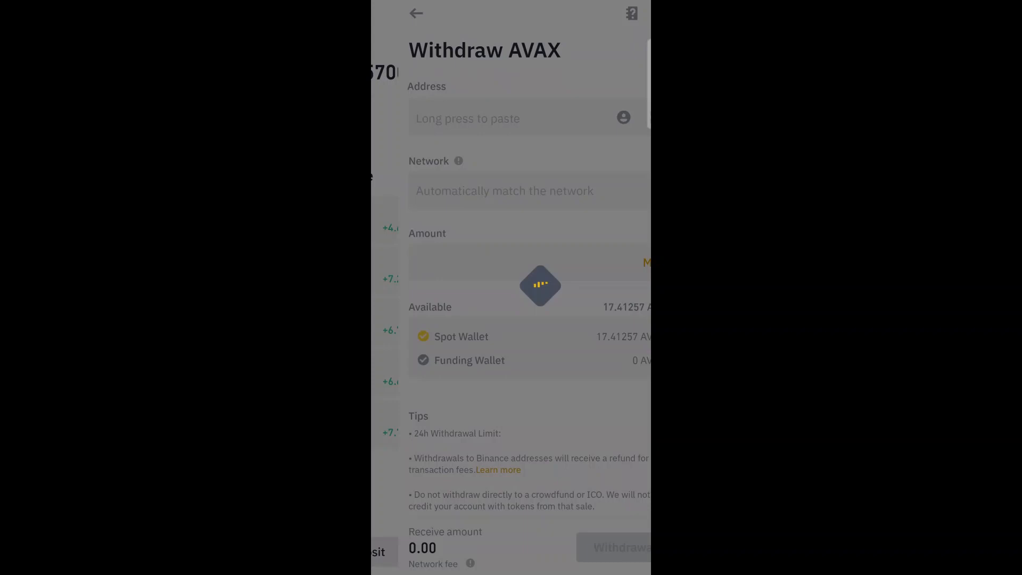
pyautogui.click(487, 118)
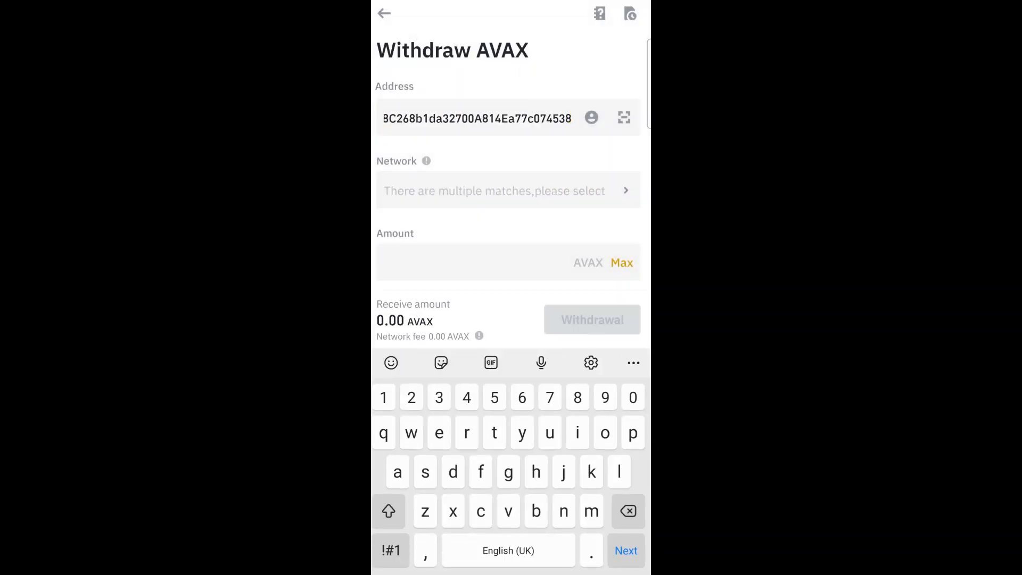
pyautogui.click(508, 190)
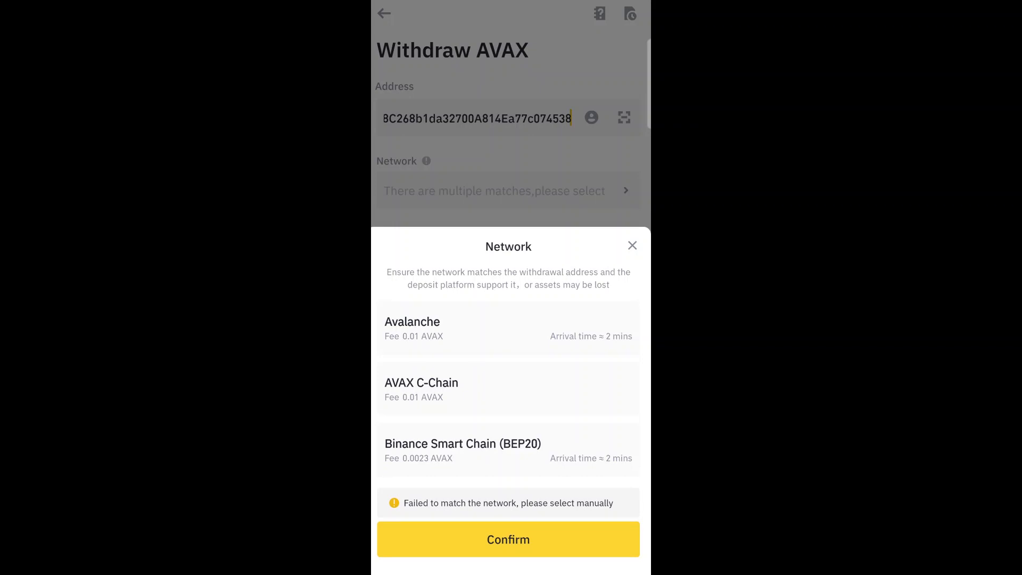
pyautogui.click(508, 387)
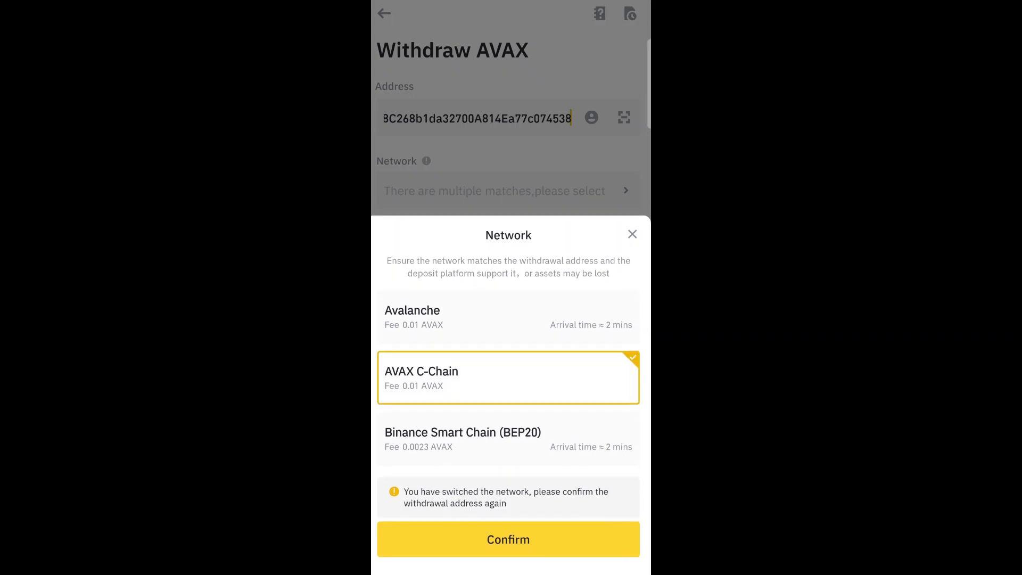
pyautogui.click(509, 540)
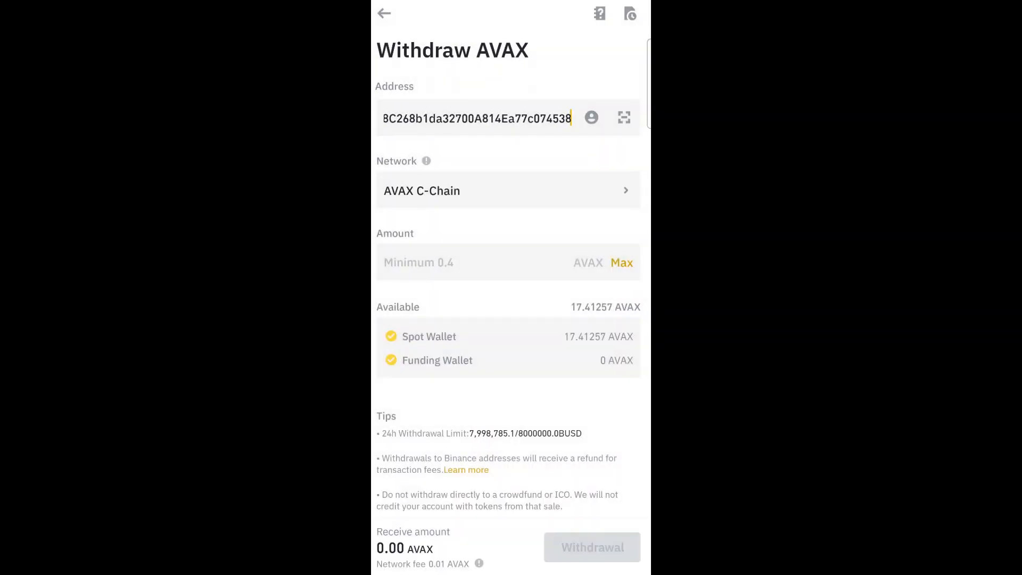
pyautogui.click(622, 263)
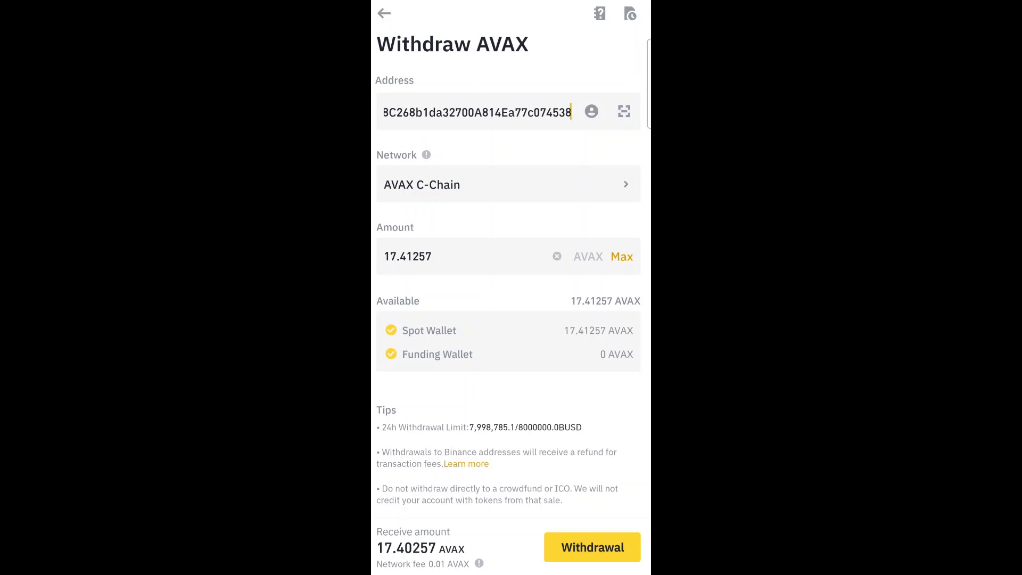
pyautogui.click(592, 547)
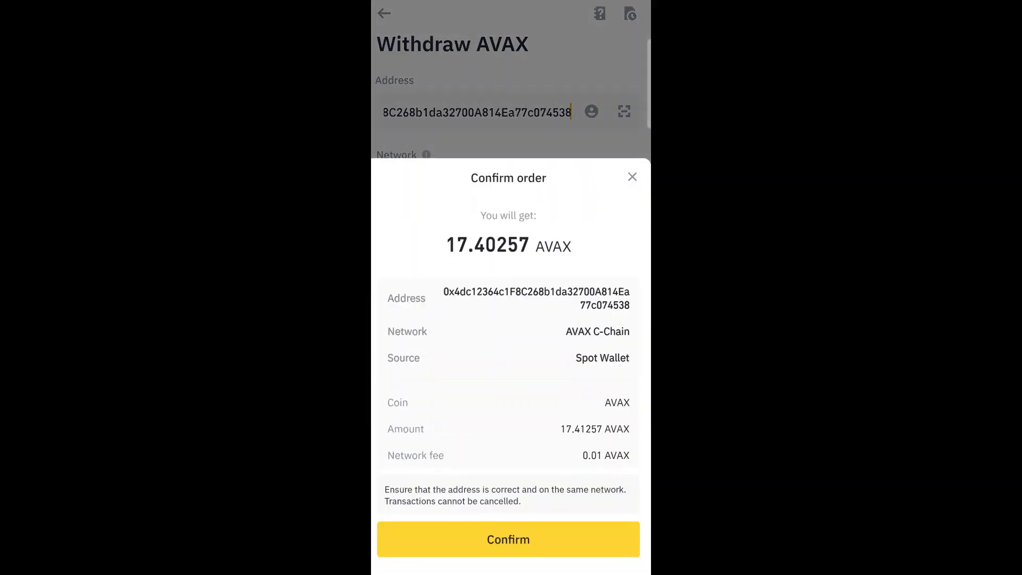
pyautogui.click(508, 539)
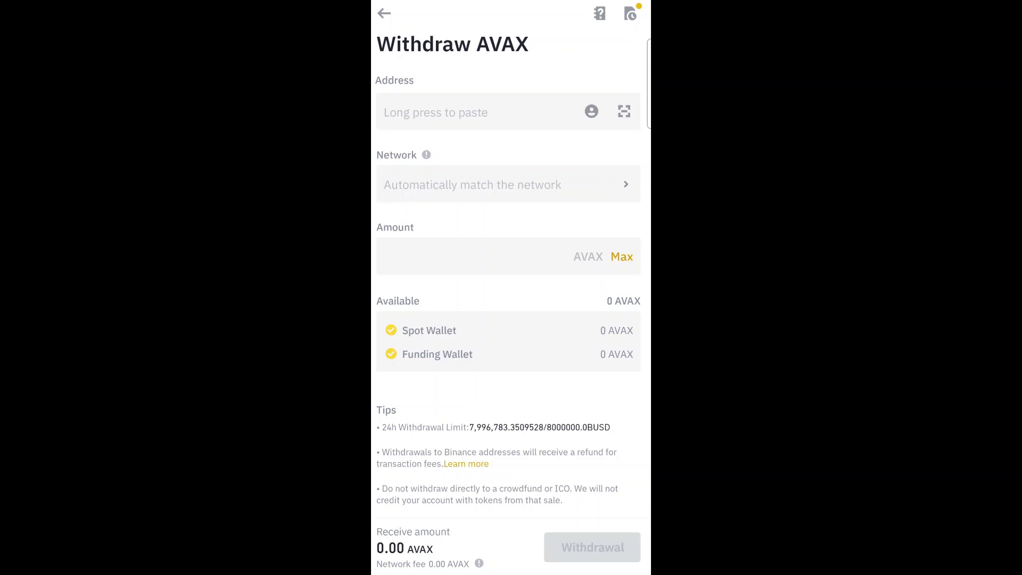
# View the 0 AVAX Avalanche balance, then open Thor Financial's 'How it works' section.
pyautogui.click(631, 15)
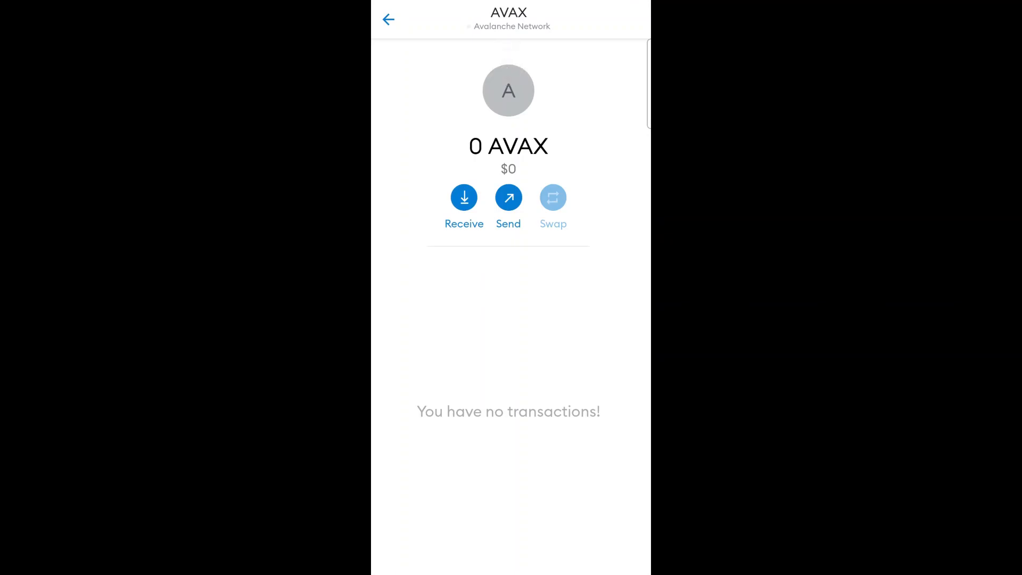
pyautogui.click(388, 19)
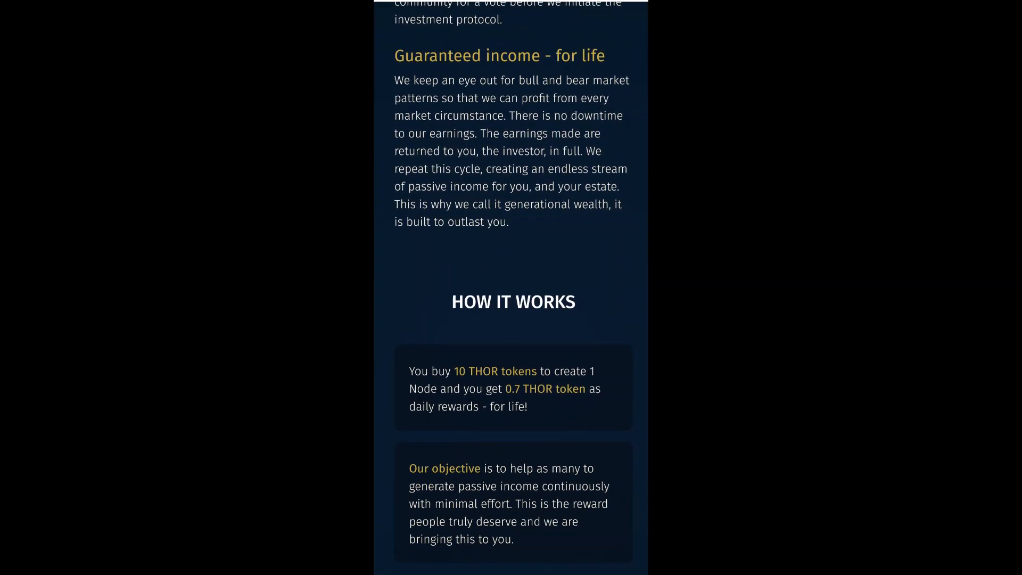
# Scroll through Thor Financial's How It Works and Our Vision sections on 10-THOR nodes.
pyautogui.scroll(-3)
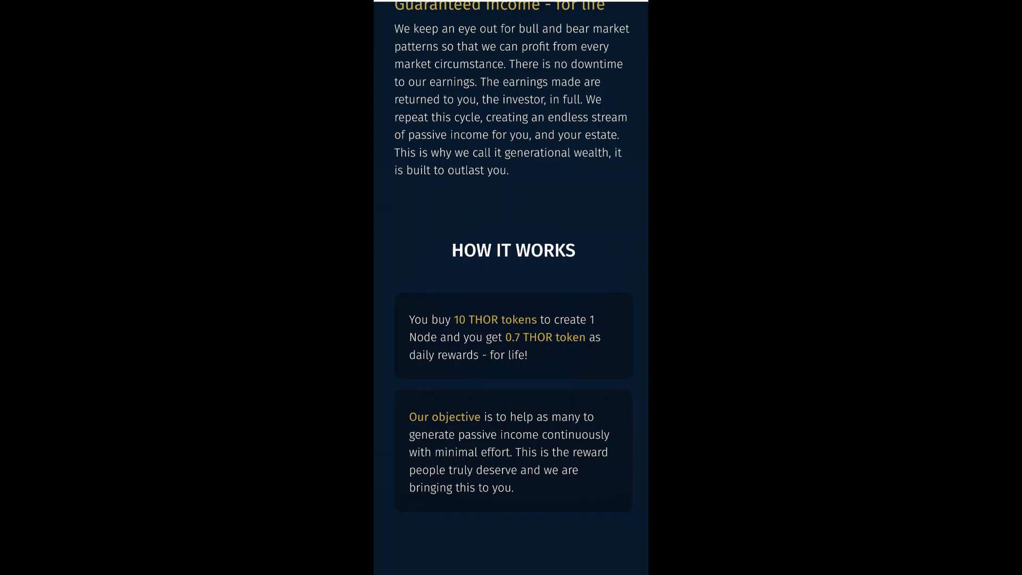
pyautogui.scroll(-3)
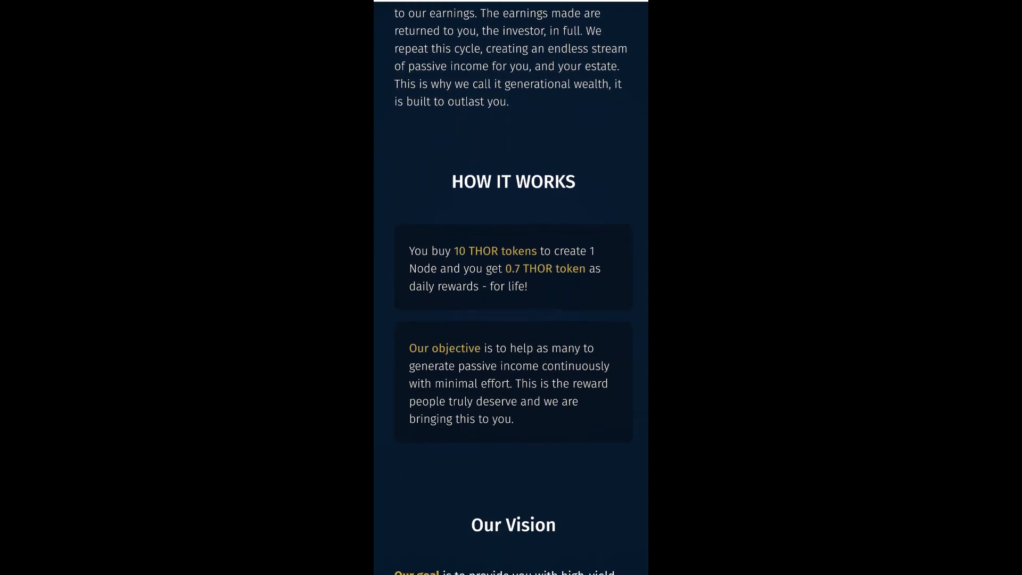
pyautogui.scroll(-3)
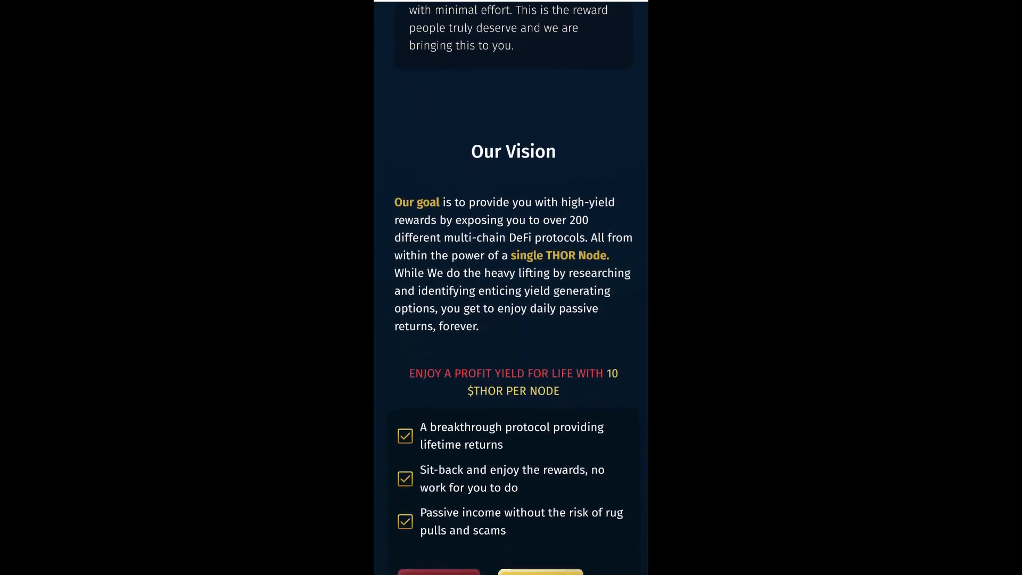
pyautogui.scroll(-3)
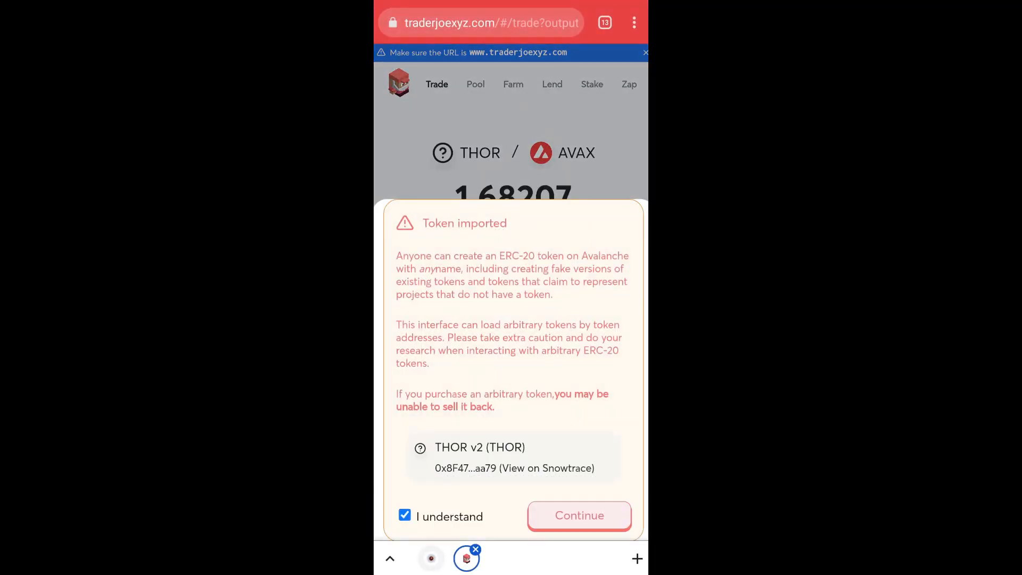
# Acknowledge the THOR v2 token import warning and bring up Trader Joe's wallet options.
pyautogui.click(579, 515)
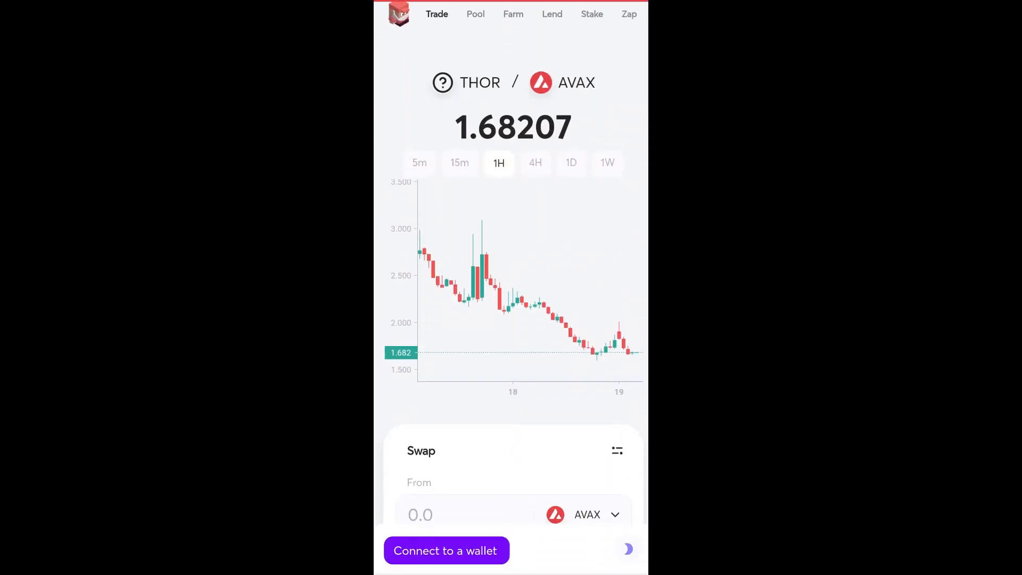
pyautogui.click(446, 551)
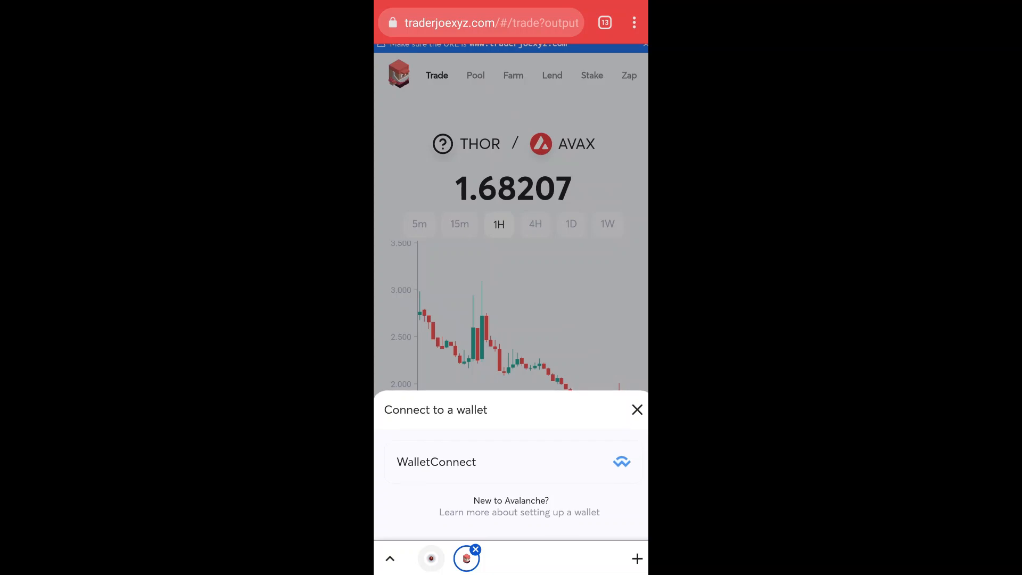
pyautogui.click(637, 410)
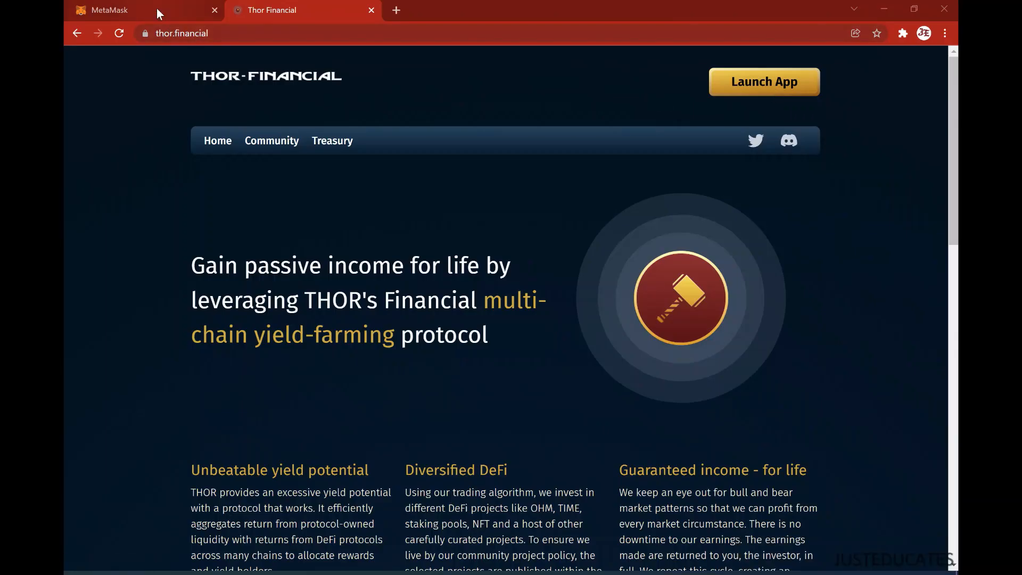
# Go from the MetaMask account menu to Settings > Networks to add a custom network.
pyautogui.click(117, 9)
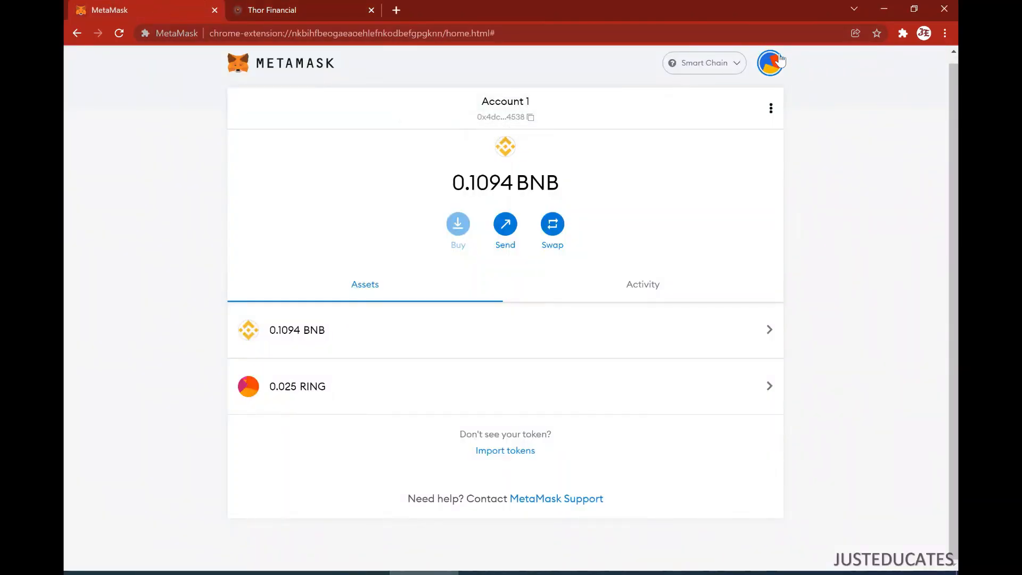
pyautogui.click(771, 63)
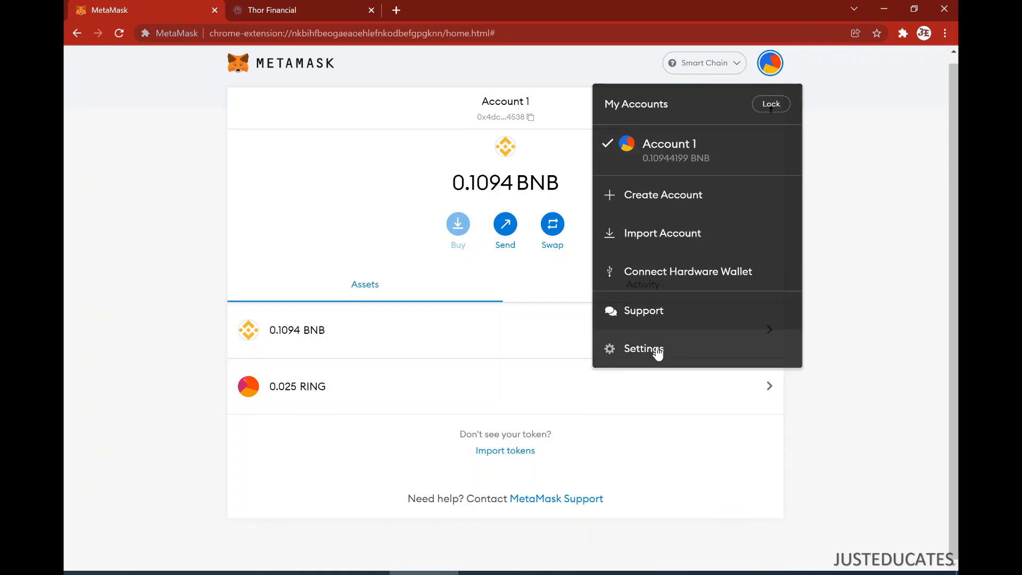
pyautogui.click(644, 349)
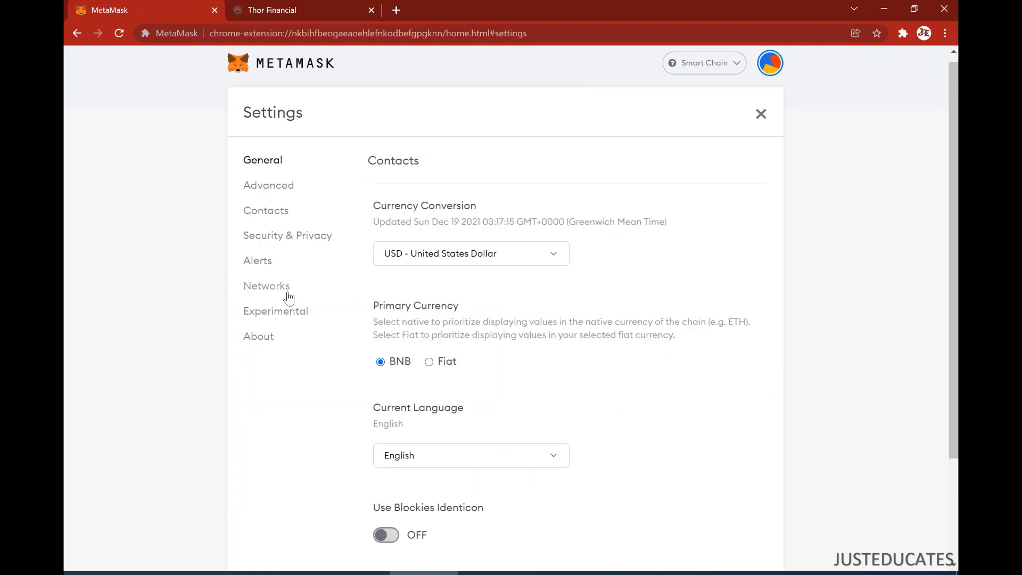
pyautogui.click(266, 286)
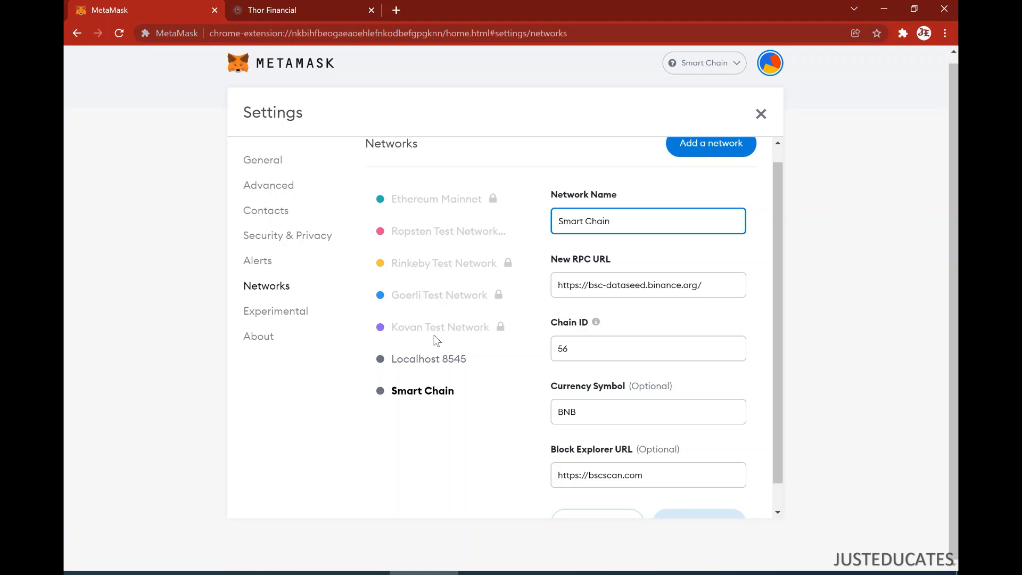
pyautogui.scroll(-3)
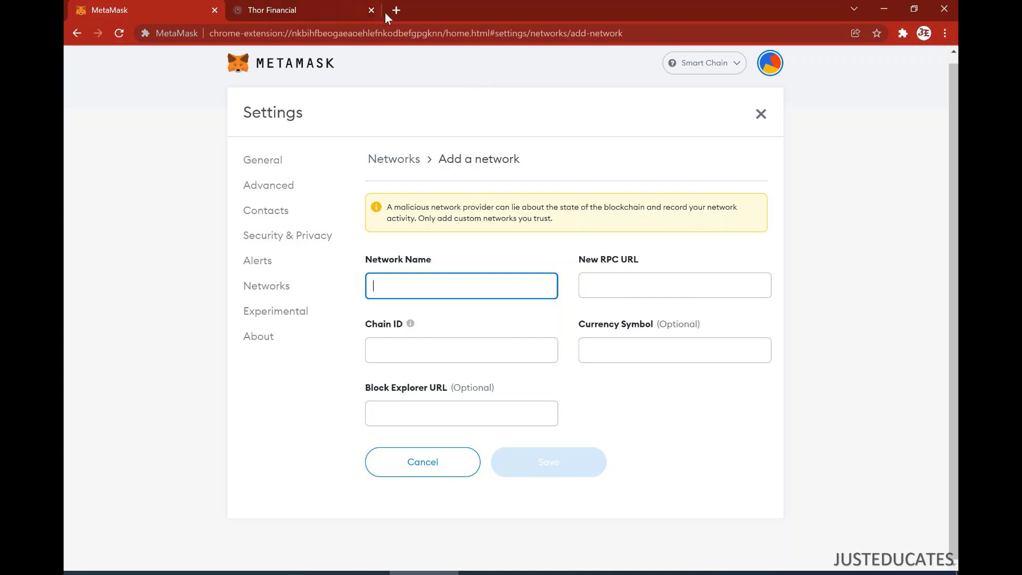
pyautogui.click(395, 10)
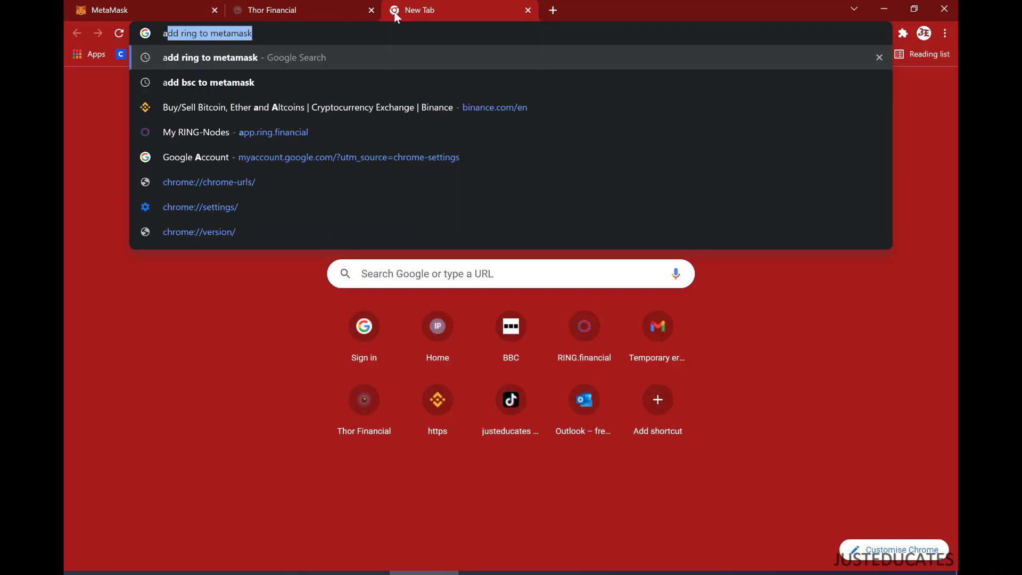
# Search 'avax m', open Avalanche's MetaMask guide, and copy the network name Avalanche Network.
pyautogui.write('avax m')
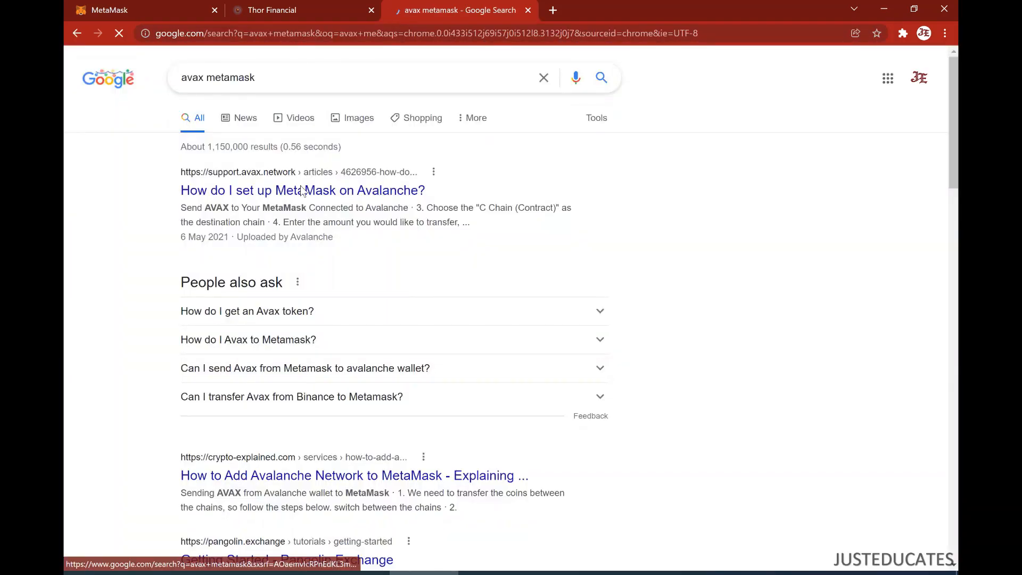
pyautogui.click(302, 191)
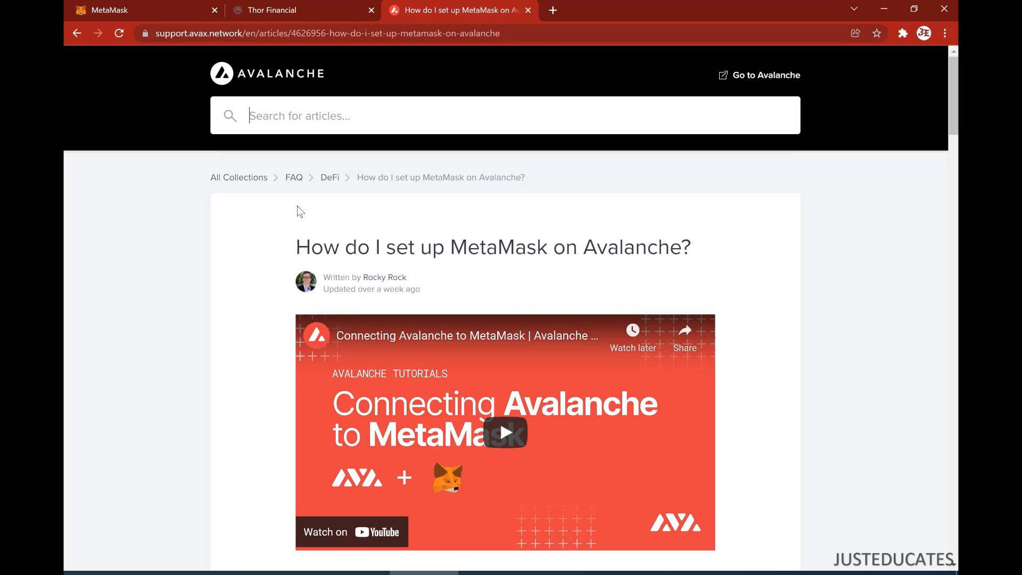
pyautogui.scroll(-3)
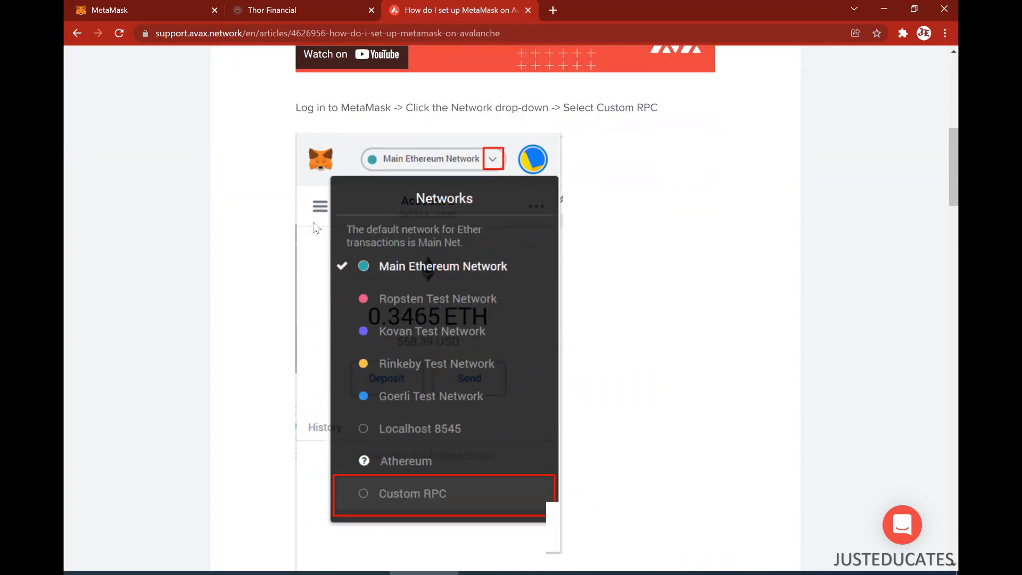
pyautogui.scroll(-3)
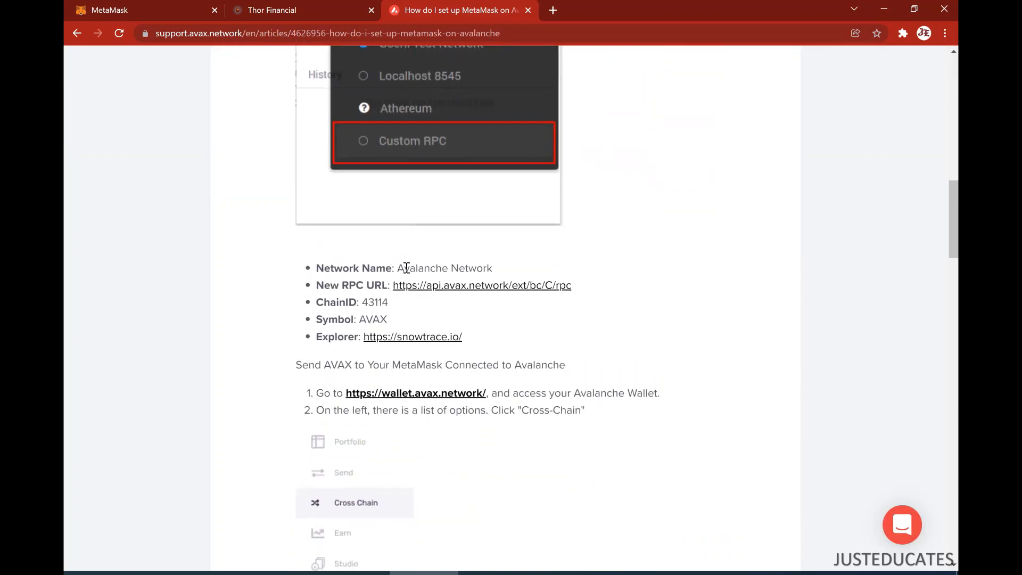
pyautogui.doubleClick(423, 268)
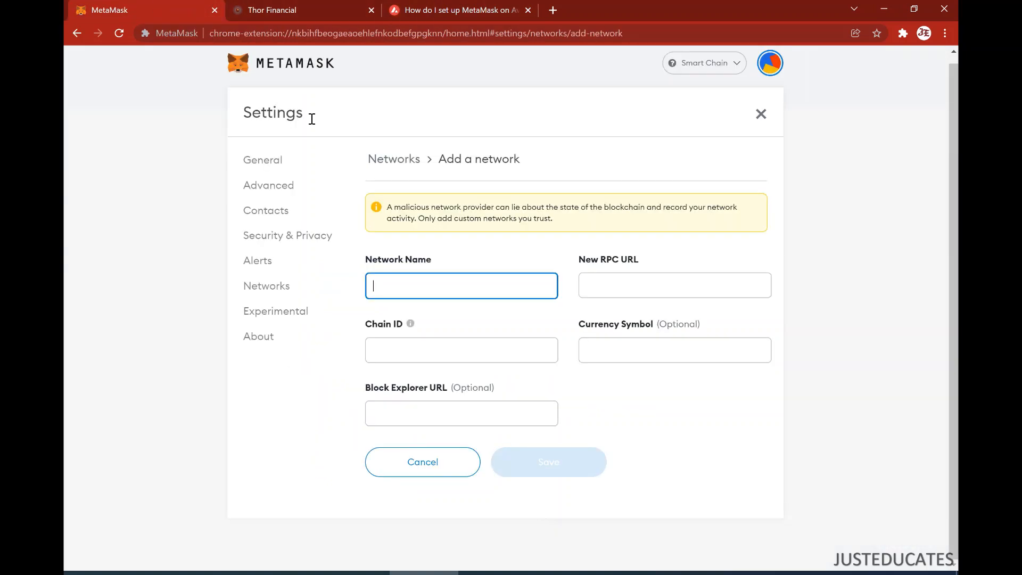
# Enter network name 'Avalanche Network' and copy the RPC URL from the Avalanche guide.
pyautogui.write('Avalanche Network')
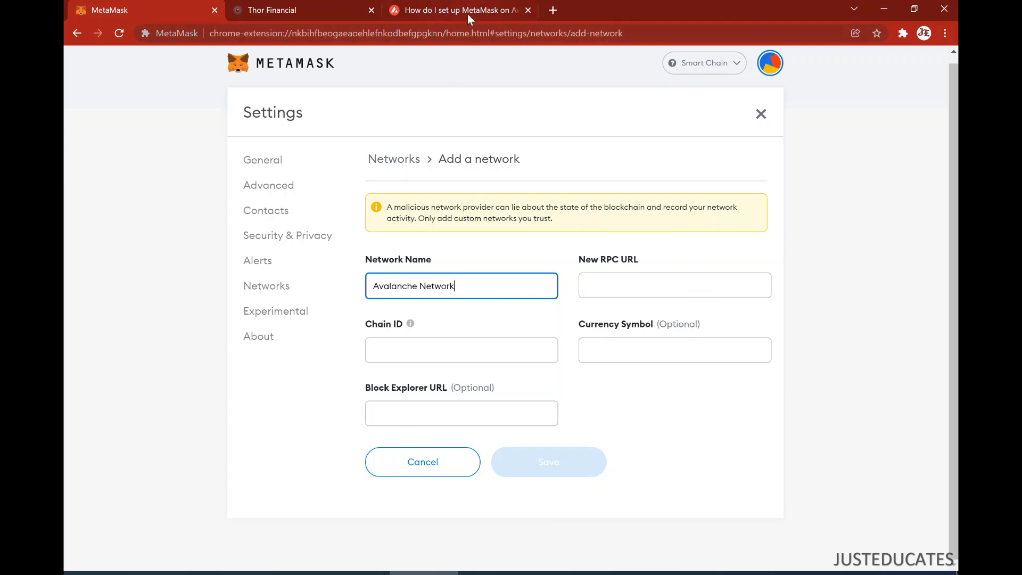
pyautogui.click(468, 10)
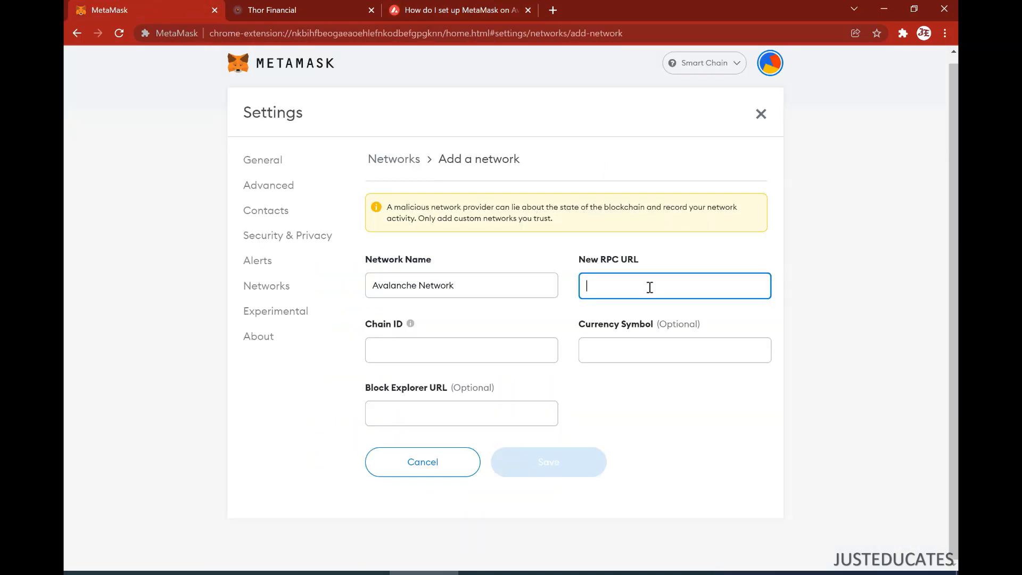
pyautogui.click(470, 10)
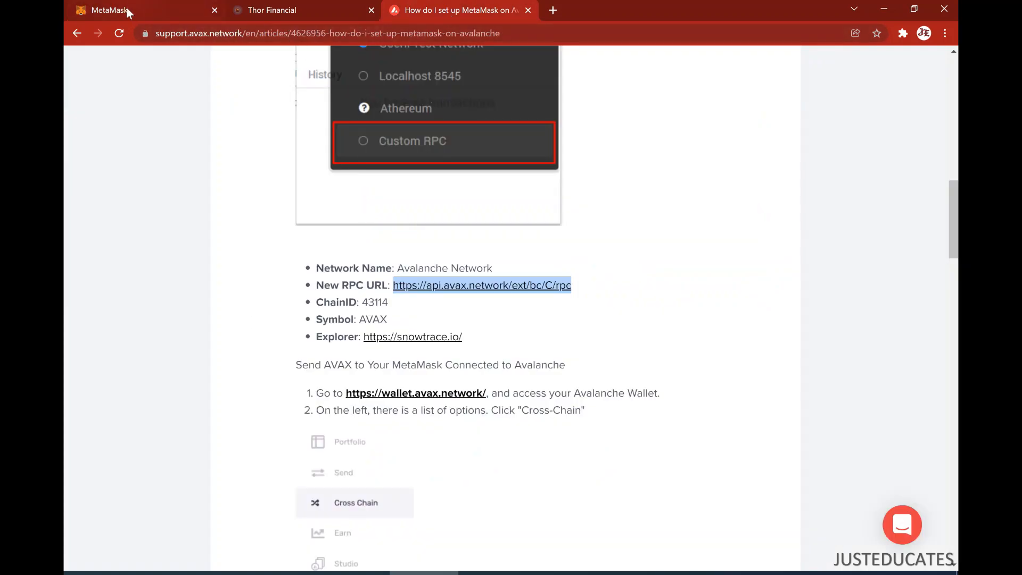
pyautogui.click(114, 10)
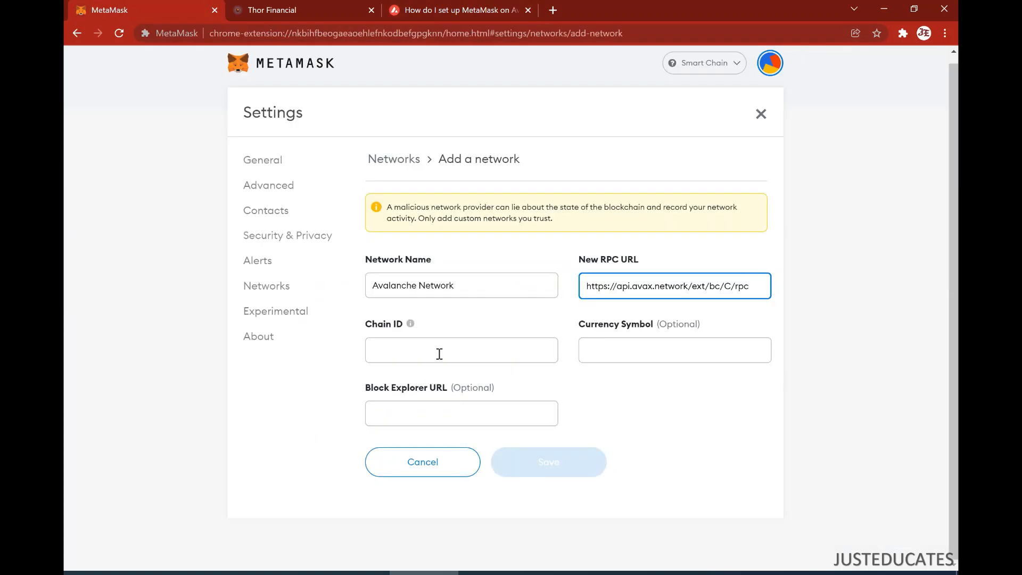
# Enter chain ID 43114 and currency symbol AVAX, then start on the block explorer field.
pyautogui.write('4311')
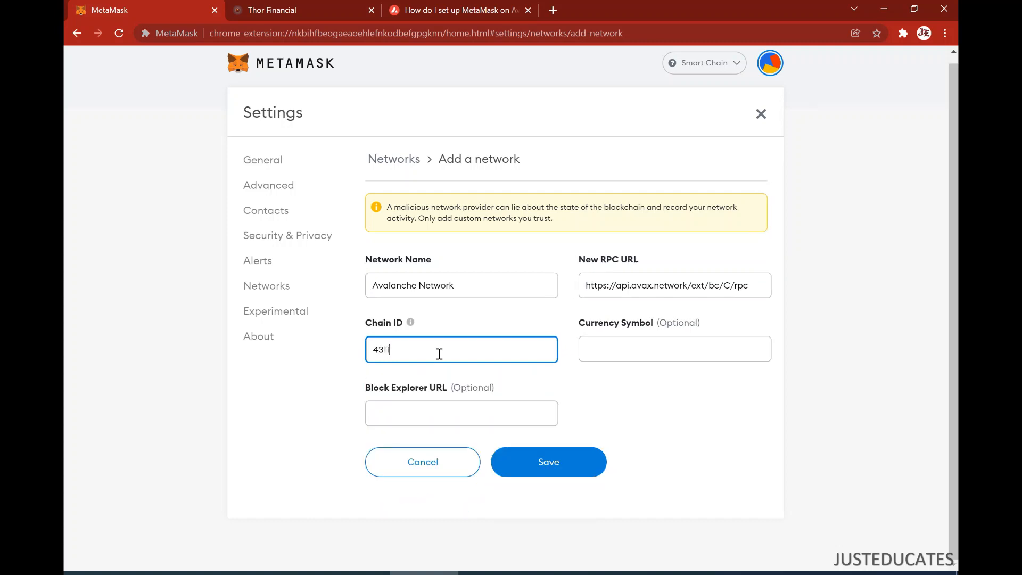
pyautogui.click(675, 349)
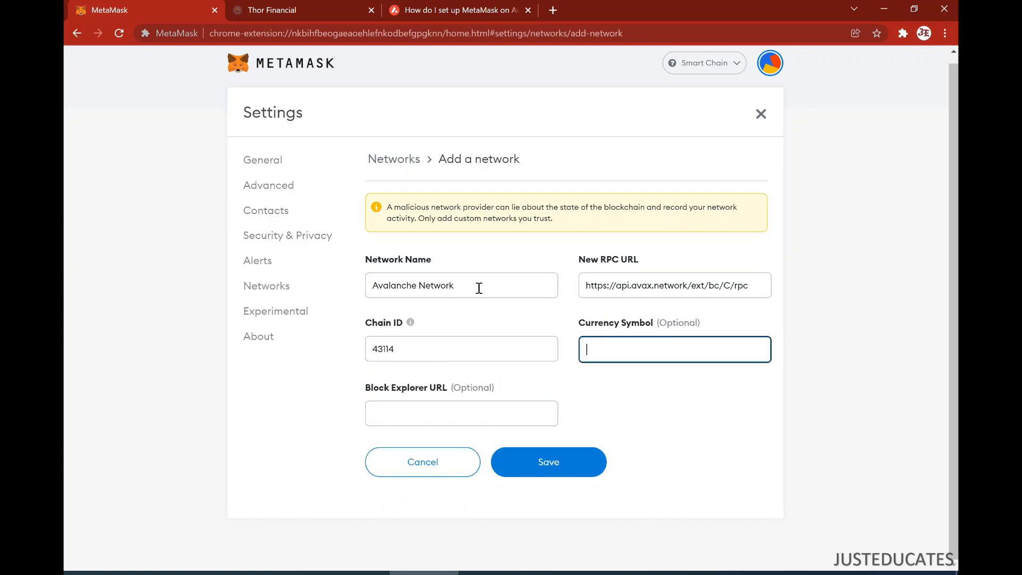
pyautogui.write('AVAX')
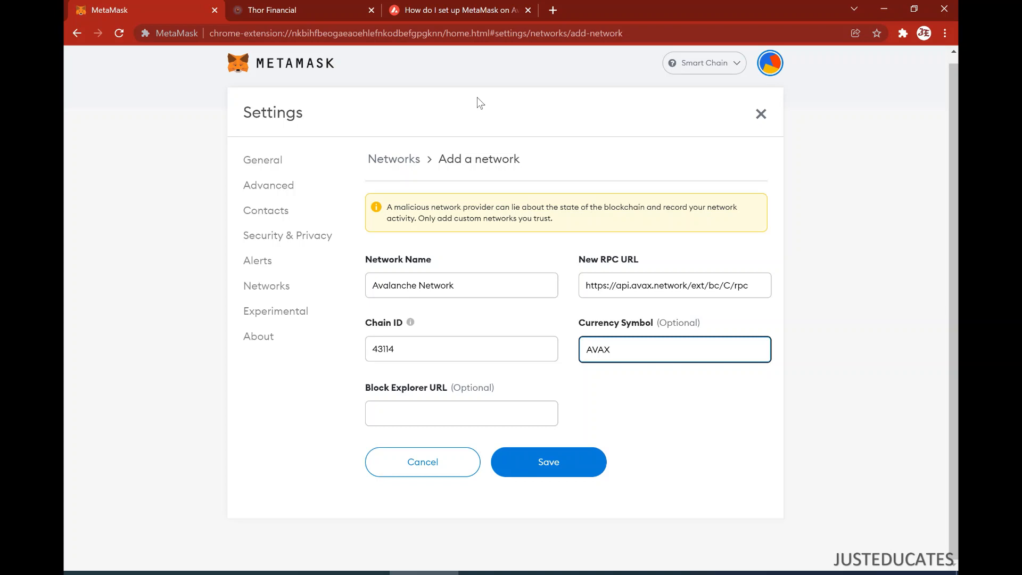
pyautogui.click(465, 10)
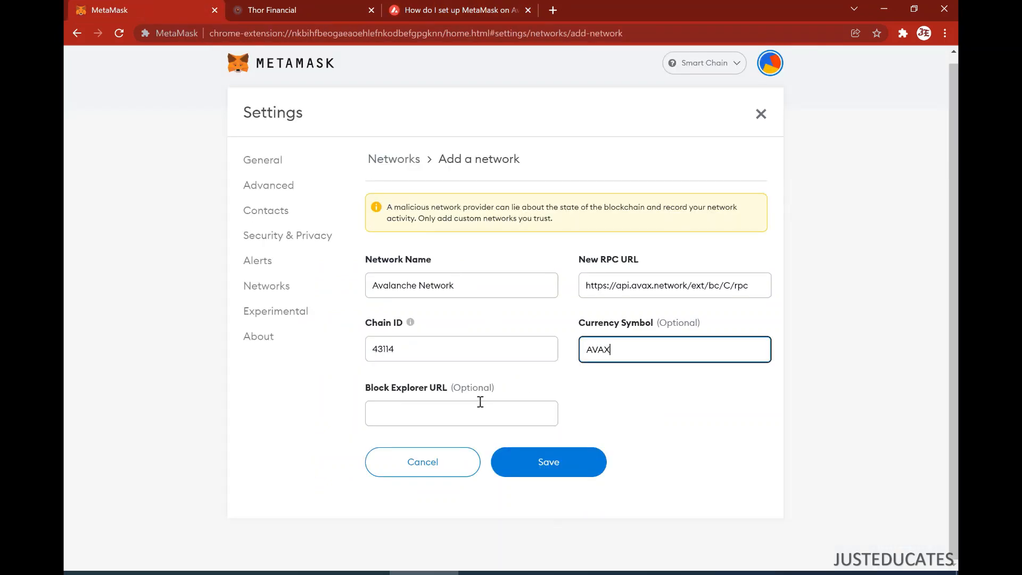
pyautogui.click(548, 461)
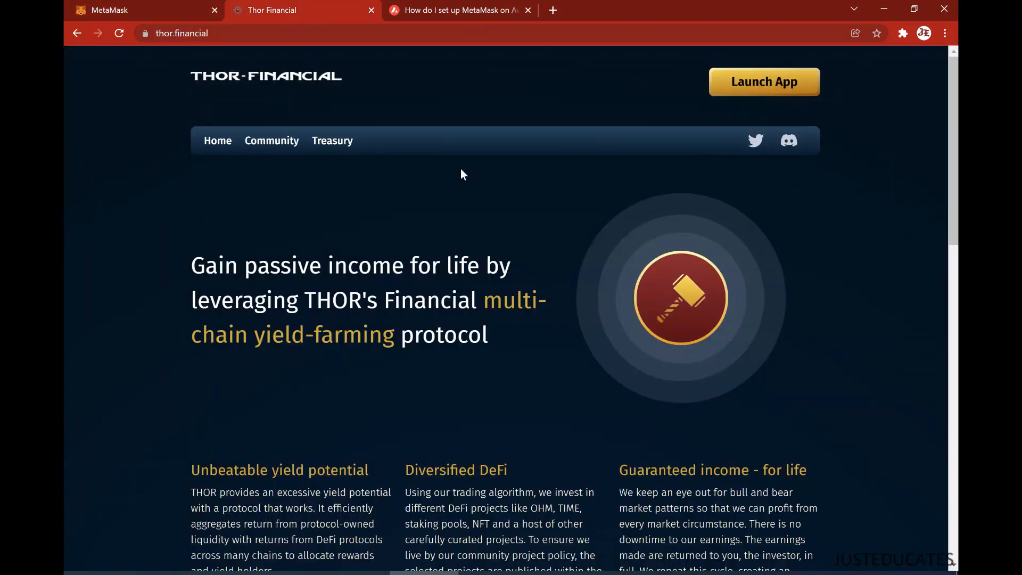
# Launch the Thor Financial node app and approve its MetaMask account connection.
pyautogui.scroll(-3)
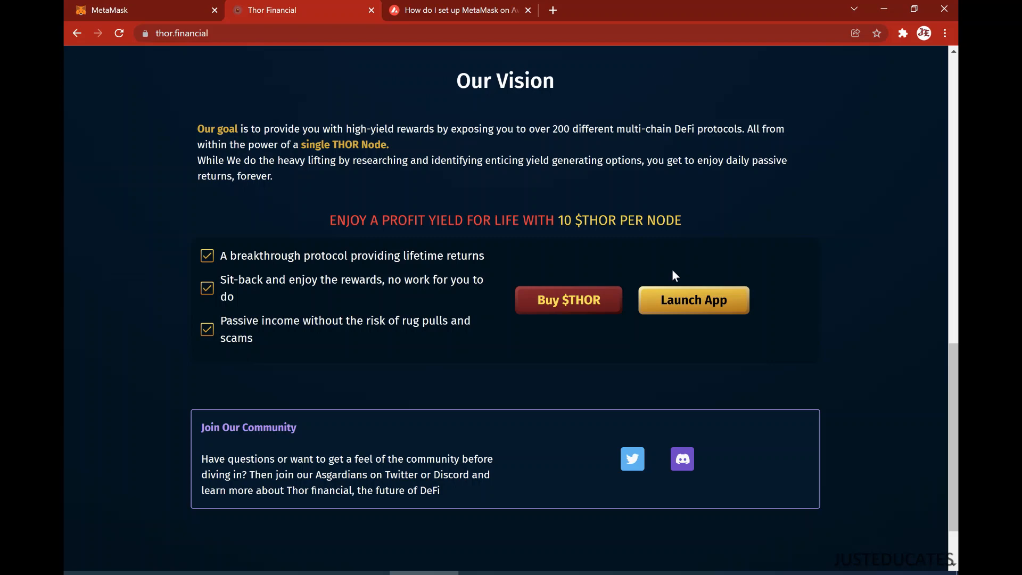
pyautogui.click(694, 300)
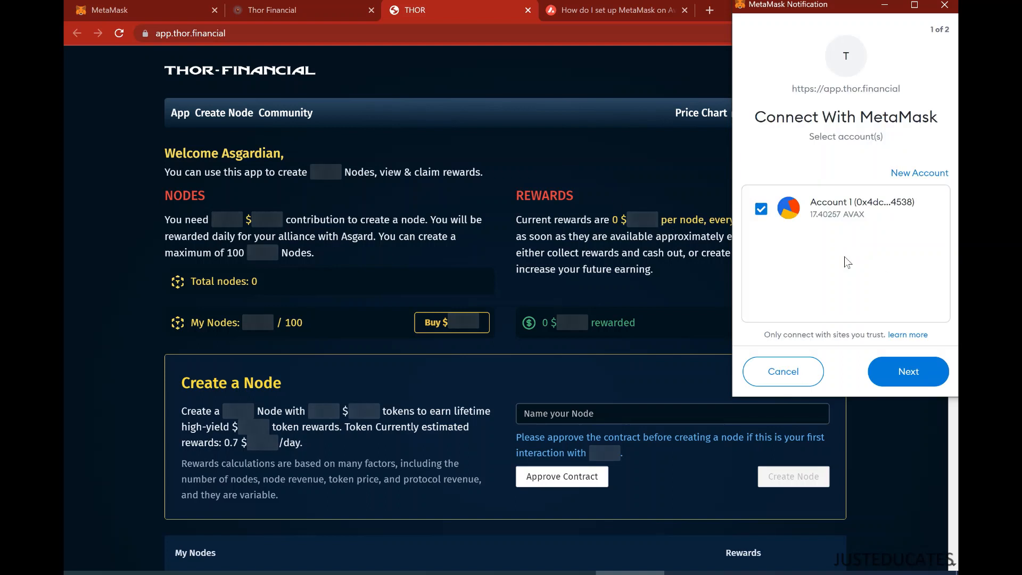
pyautogui.click(909, 371)
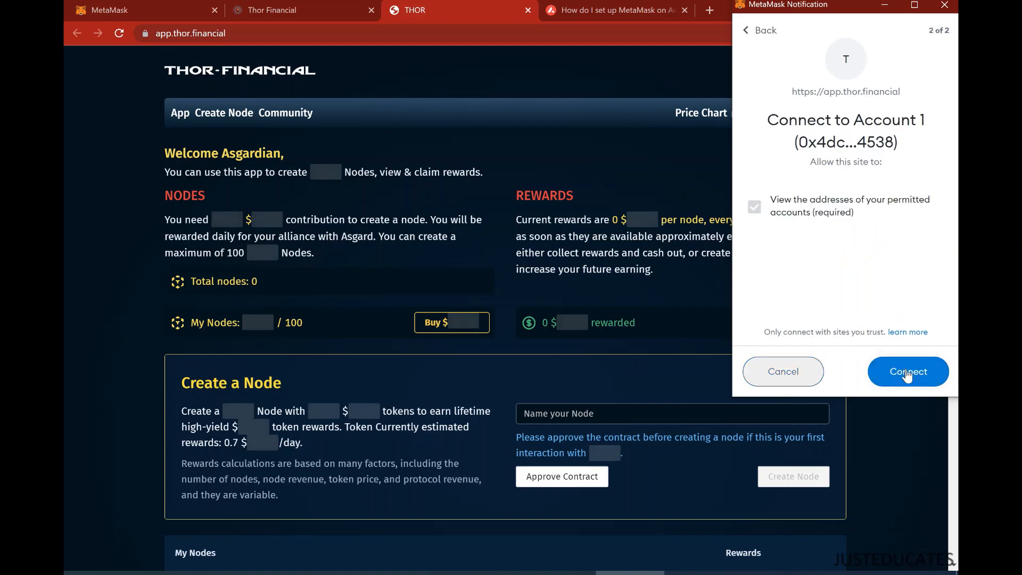
pyautogui.click(908, 371)
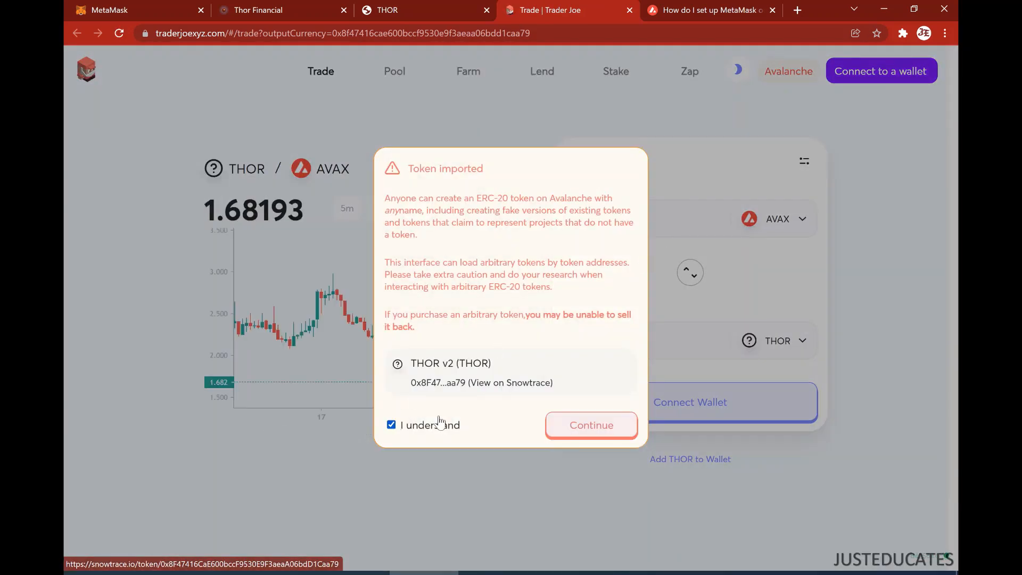
# Accept the imported THOR token warning and request 10 THOR for about 16.9 AVAX.
pyautogui.click(591, 425)
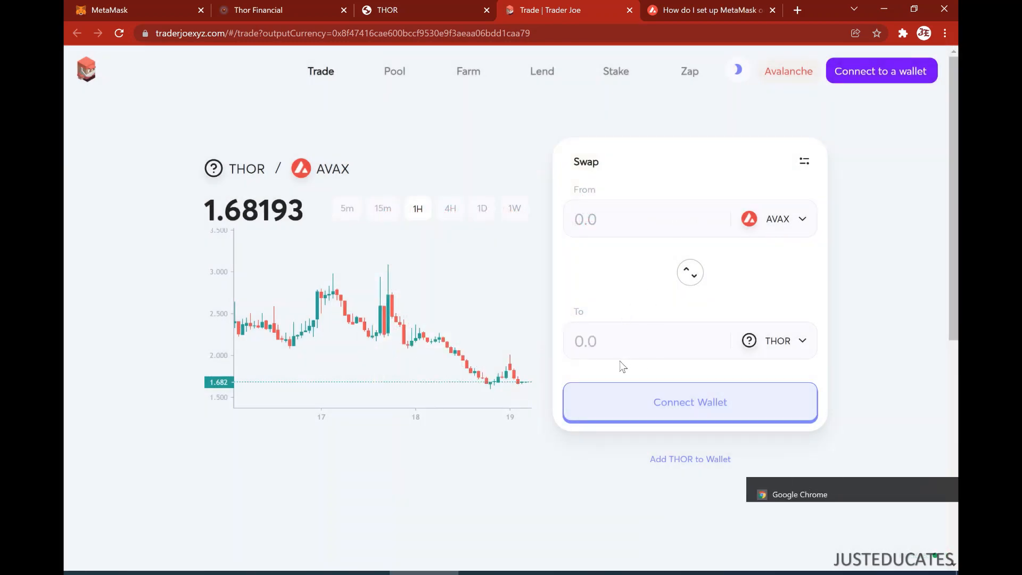
pyautogui.write('10')
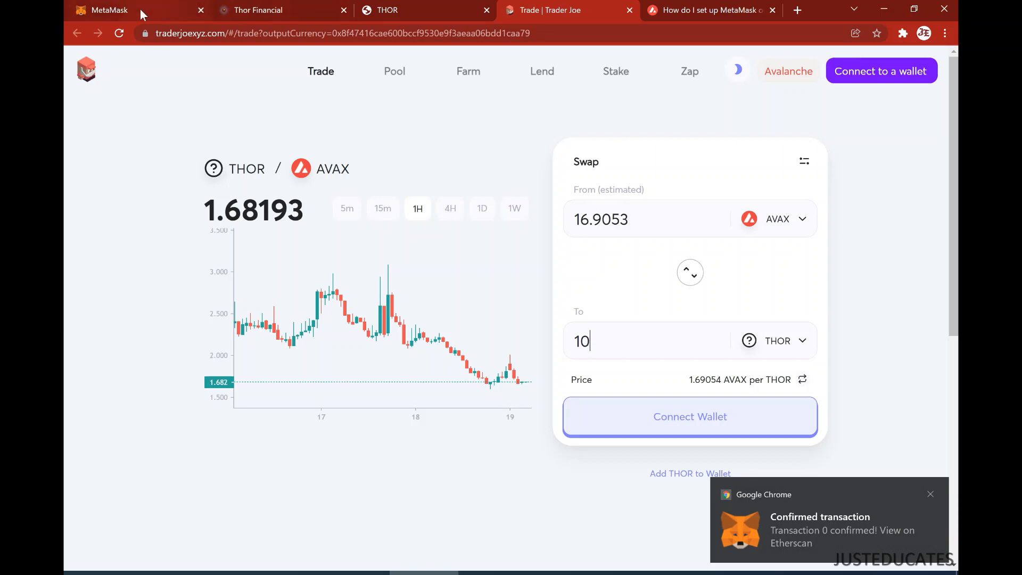
pyautogui.click(258, 9)
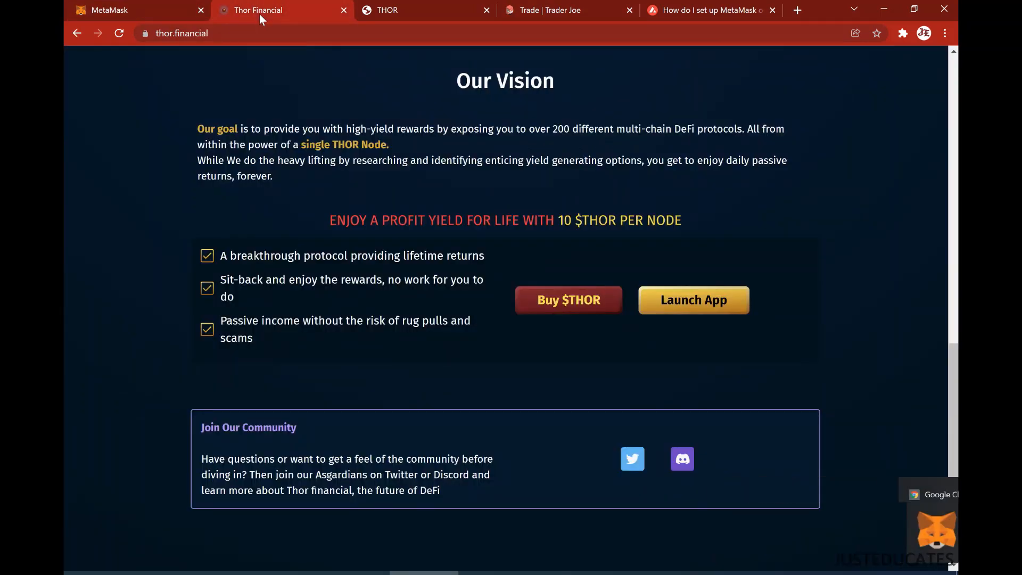
# Attempt creating node mas129 and dismiss MetaMask's expected-failure transaction warning.
pyautogui.click(417, 10)
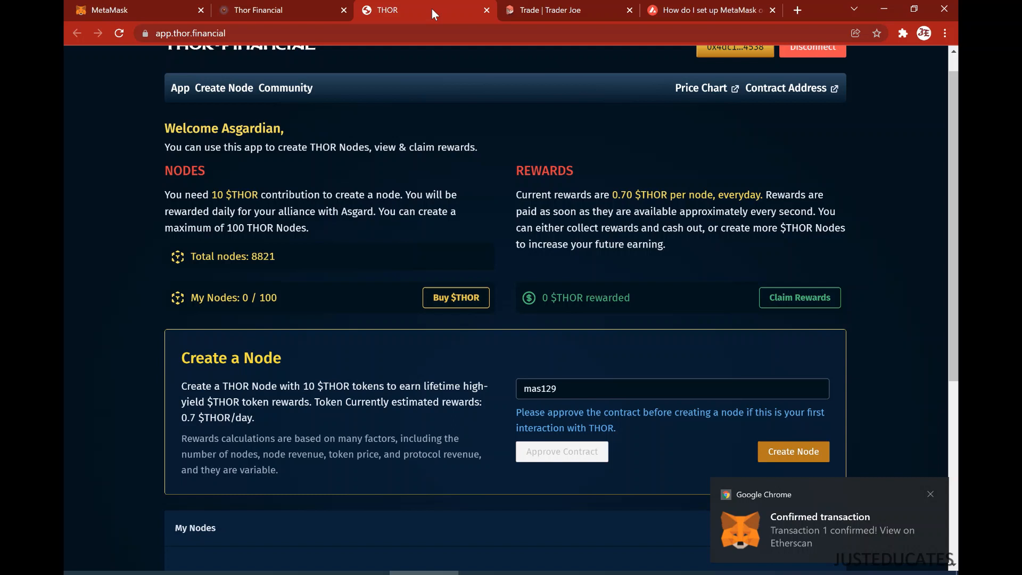
pyautogui.moveTo(840, 401)
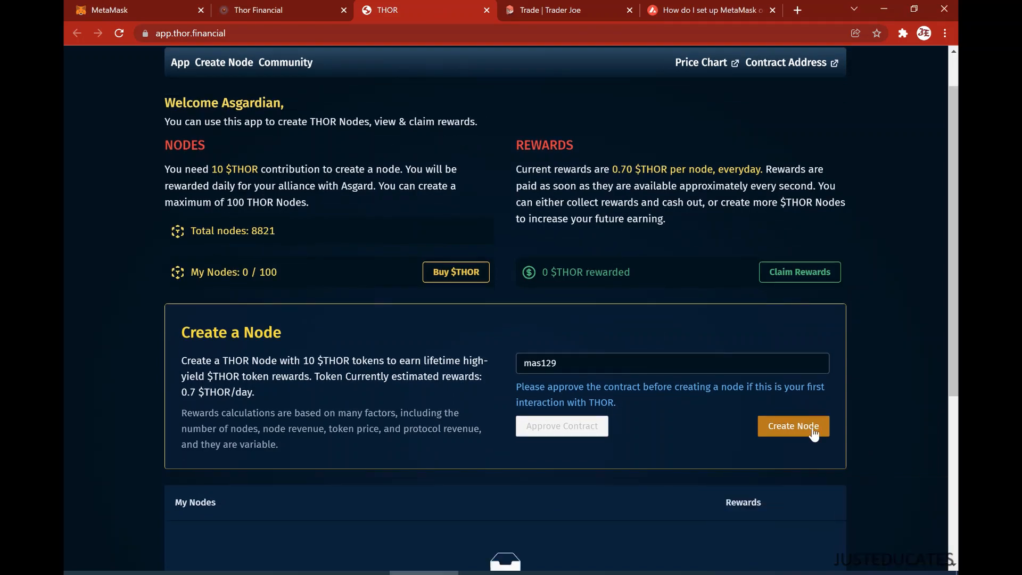
pyautogui.click(793, 426)
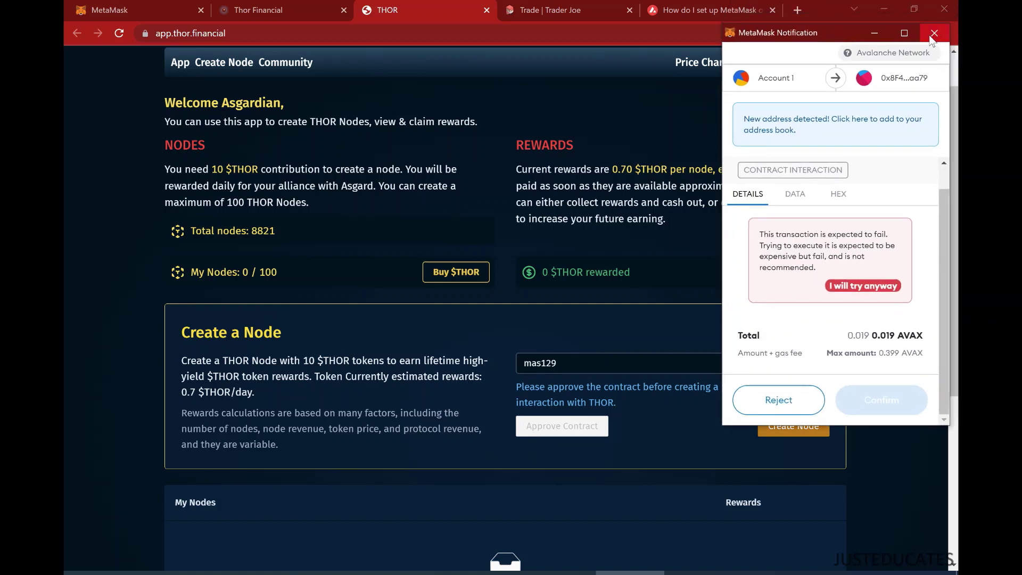
pyautogui.click(934, 33)
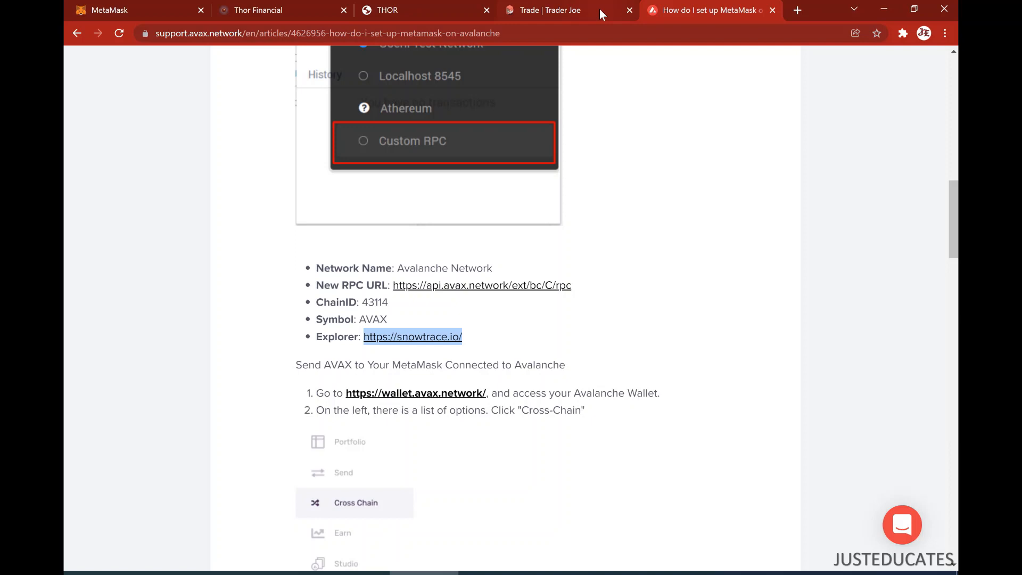
# Connect Trader Joe to MetaMask Account 1 through Connect Wallet and the MetaMask popup.
pyautogui.click(555, 10)
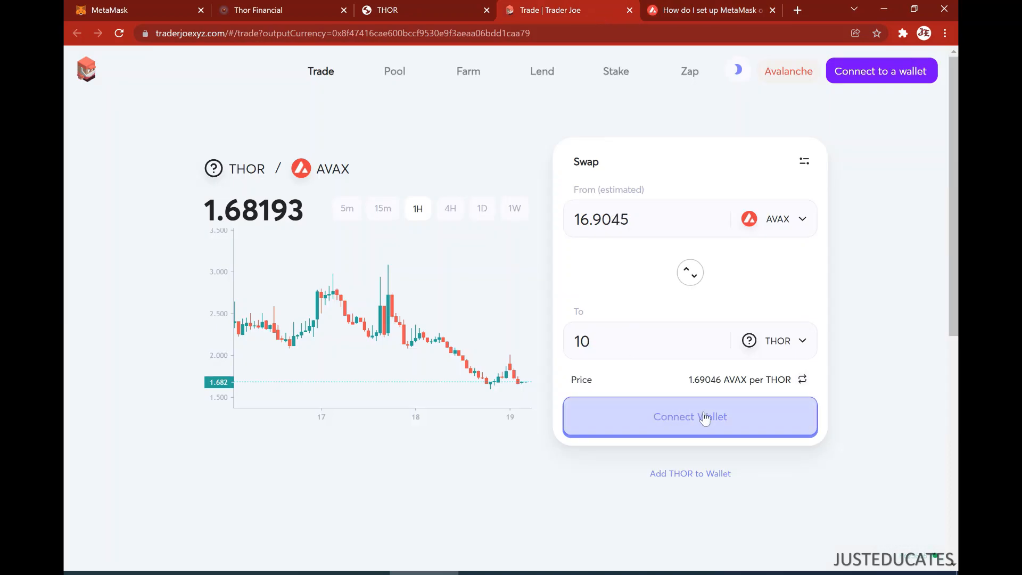
pyautogui.moveTo(723, 424)
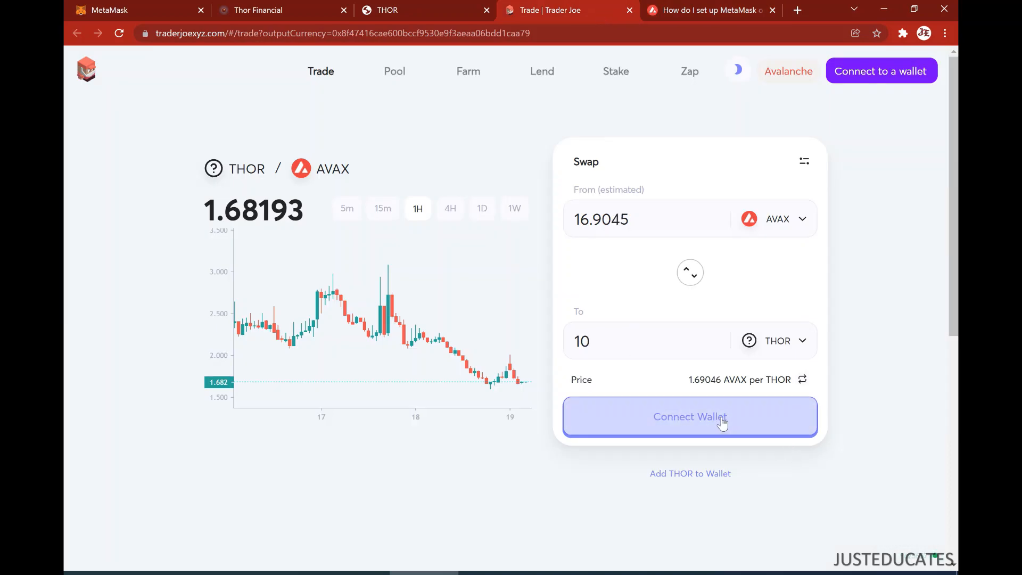
pyautogui.click(690, 417)
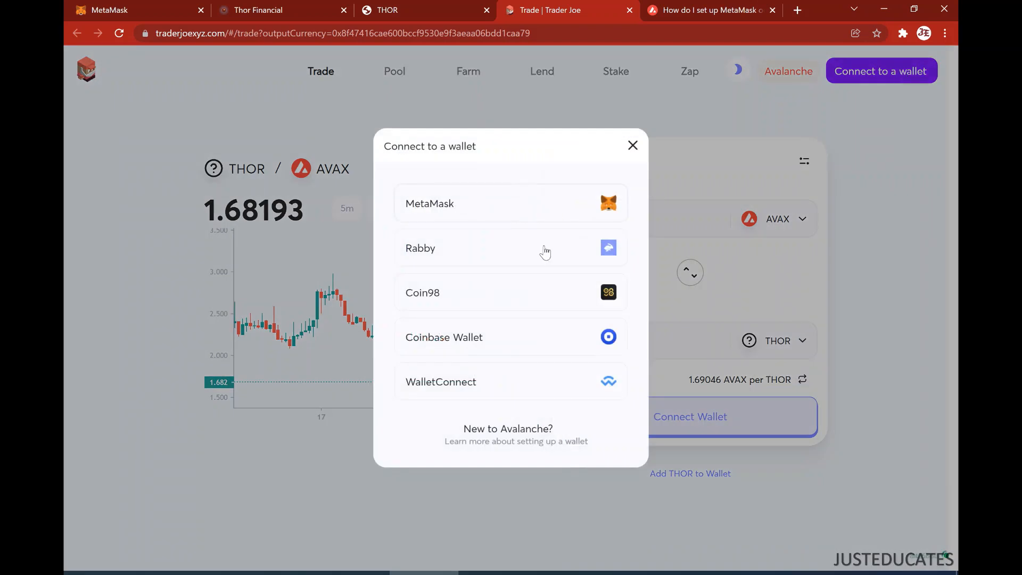
pyautogui.click(429, 203)
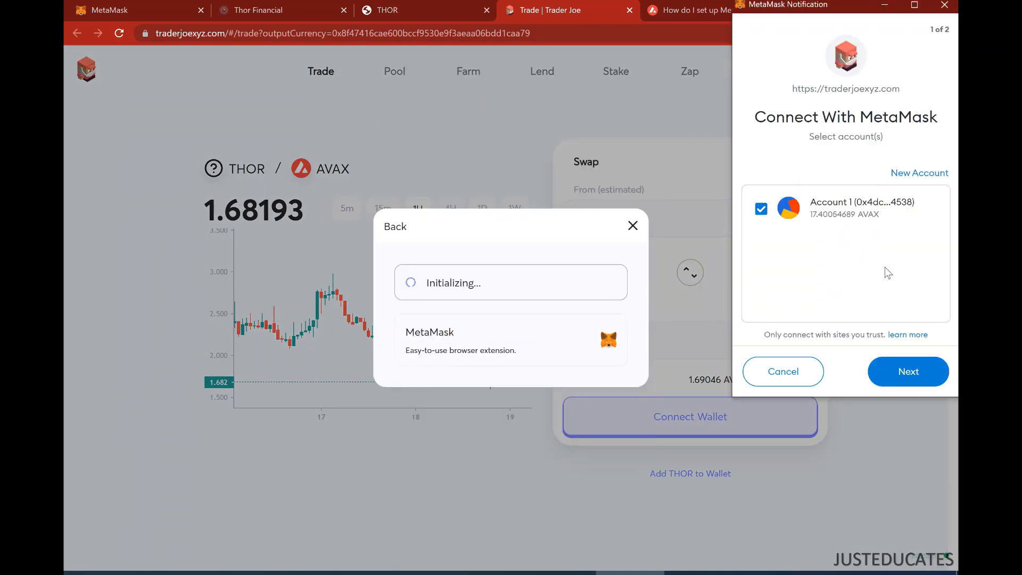
pyautogui.click(908, 371)
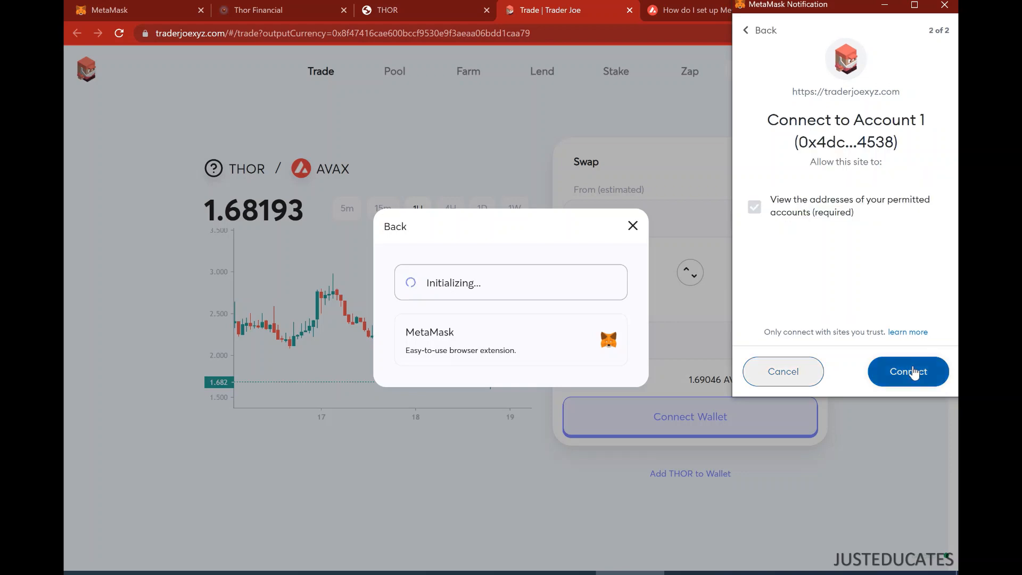
pyautogui.click(908, 372)
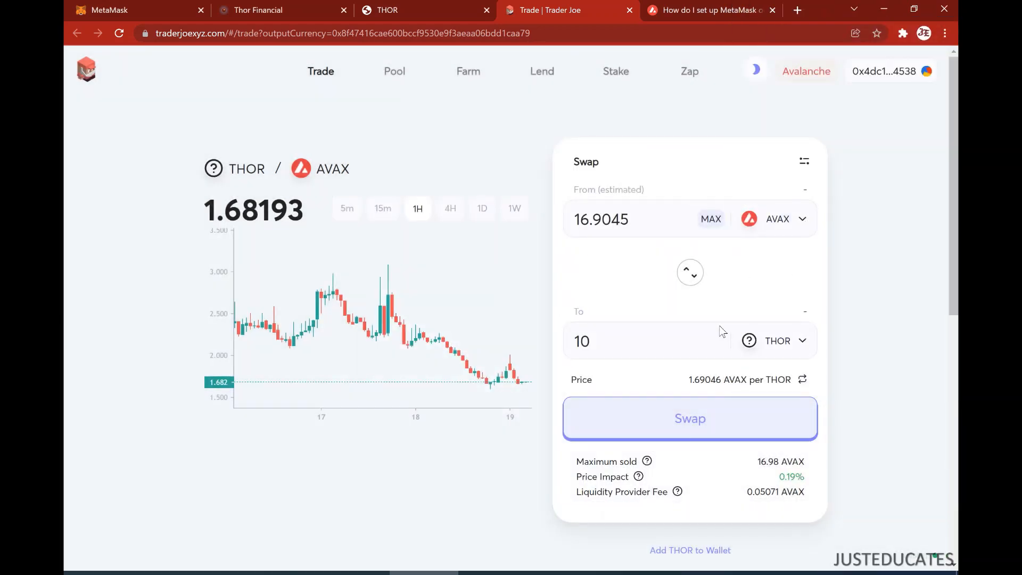
# Confirm the 16.9045 AVAX to 10 THOR swap in MetaMask and close the submitted notice.
pyautogui.click(691, 419)
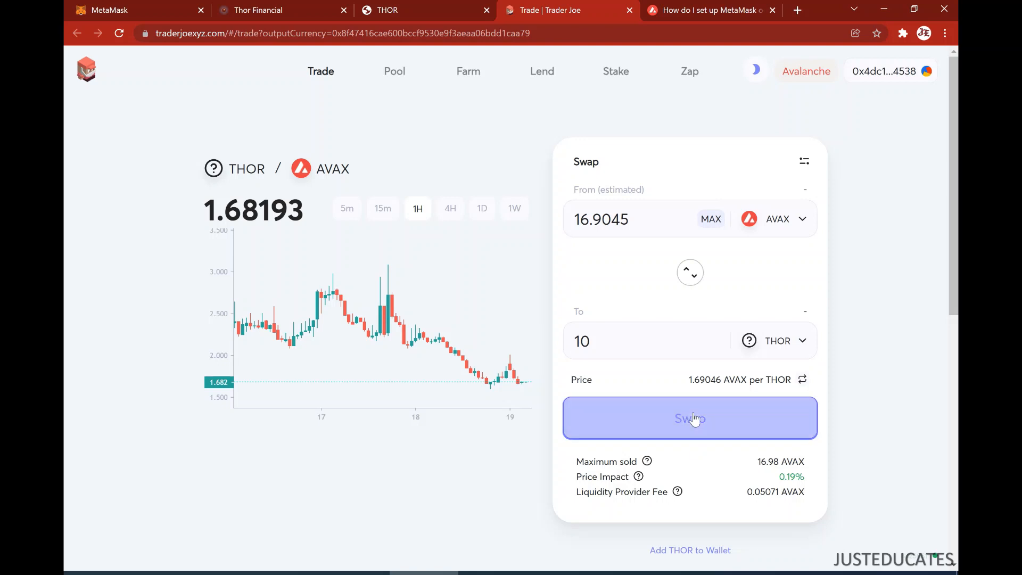
pyautogui.click(690, 418)
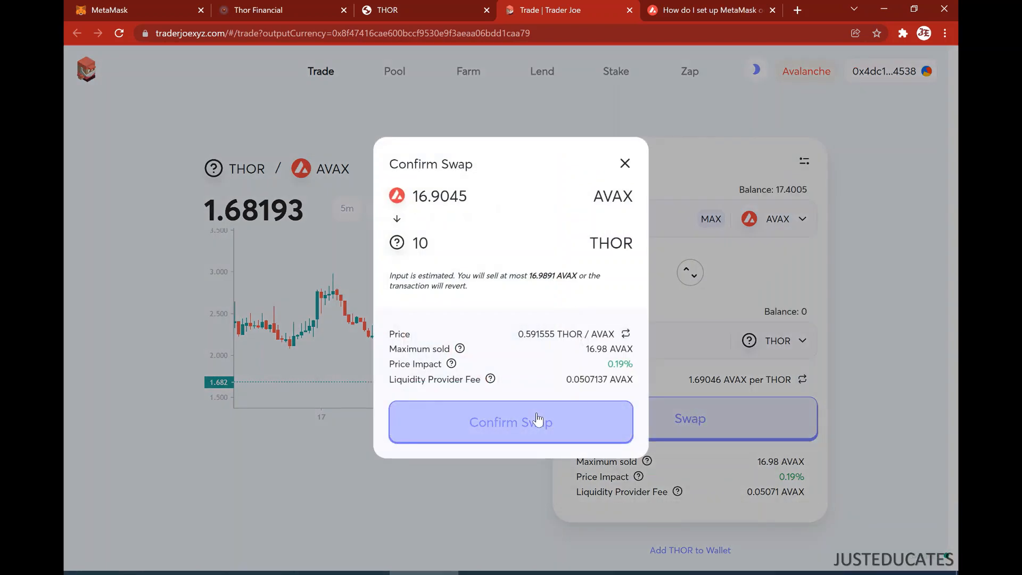
pyautogui.click(511, 422)
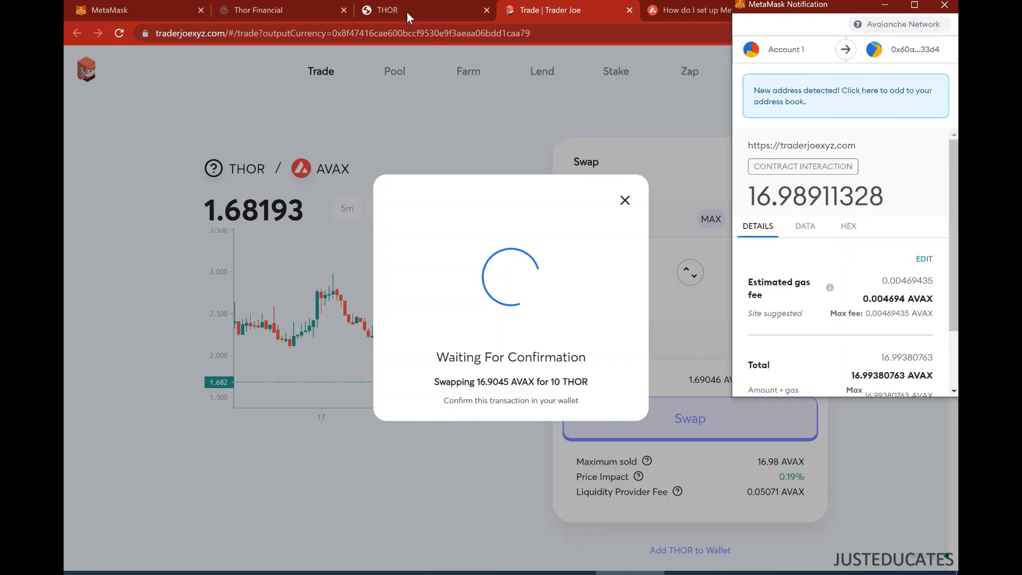
pyautogui.moveTo(399, 26)
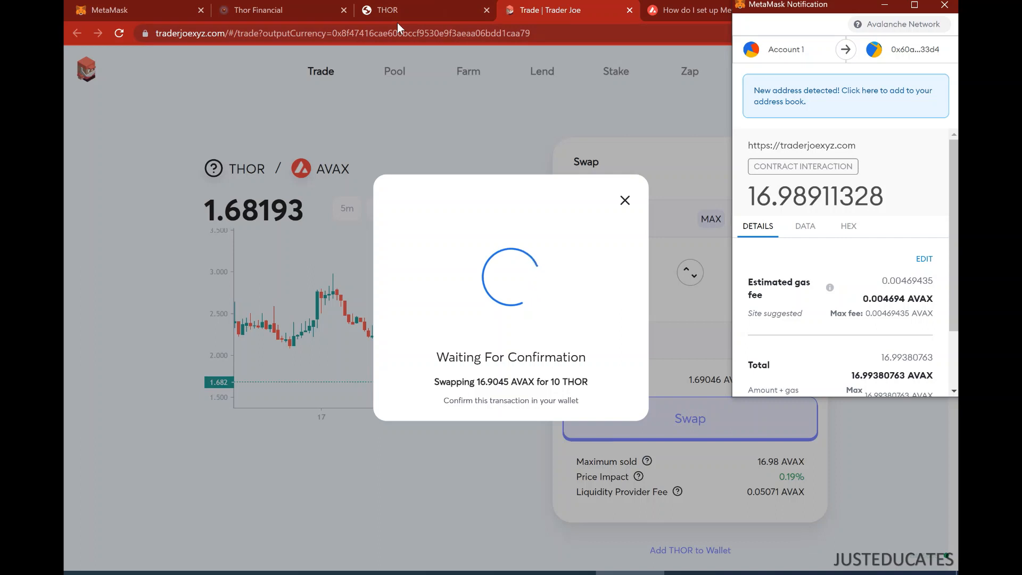
pyautogui.moveTo(376, 54)
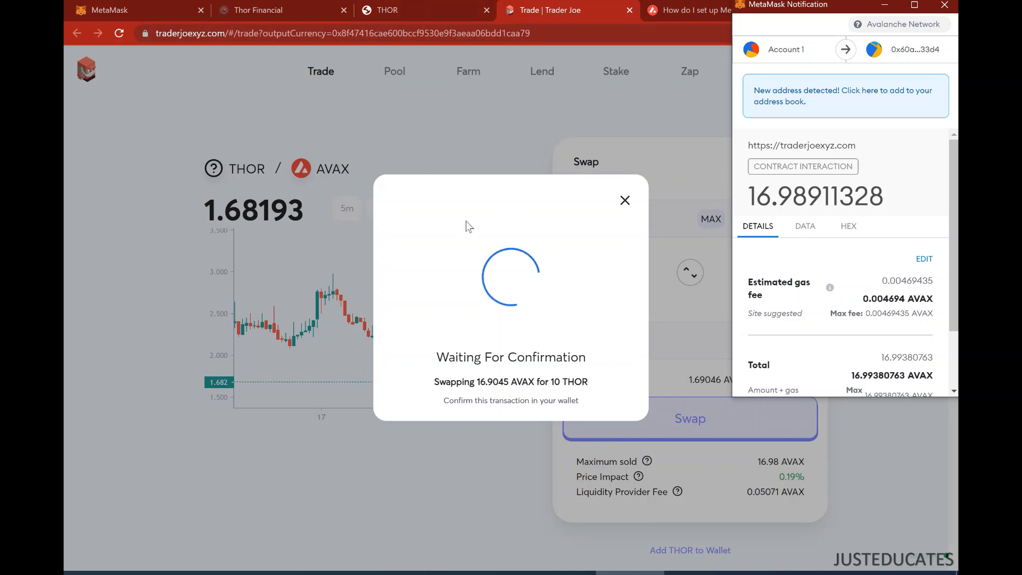
pyautogui.scroll(-3)
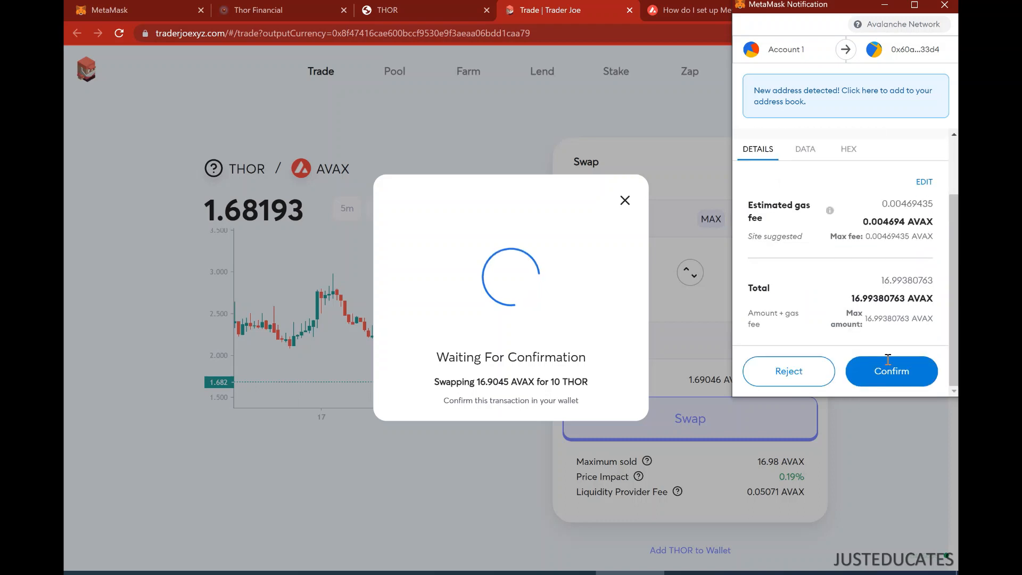
pyautogui.click(892, 371)
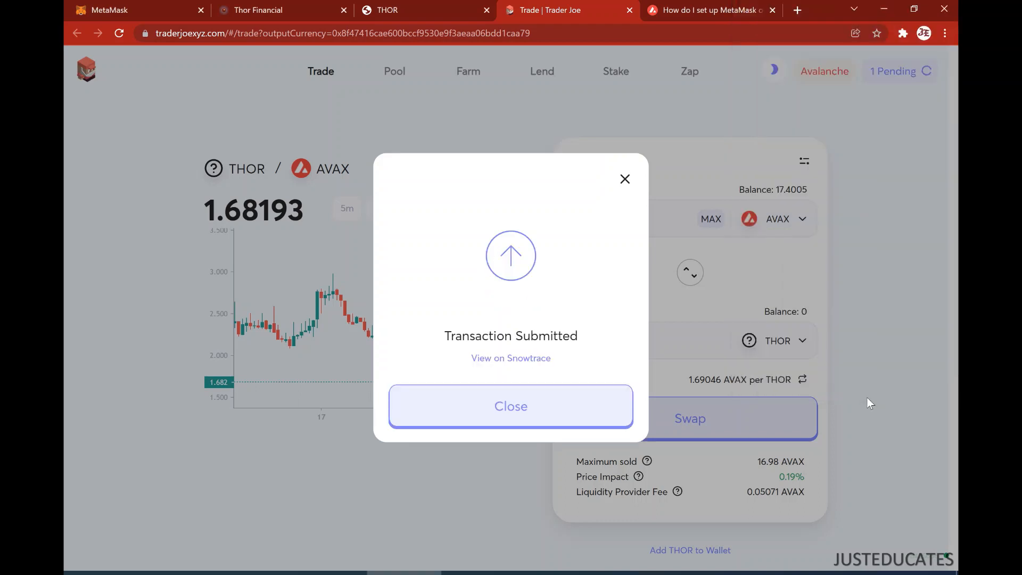
pyautogui.click(511, 406)
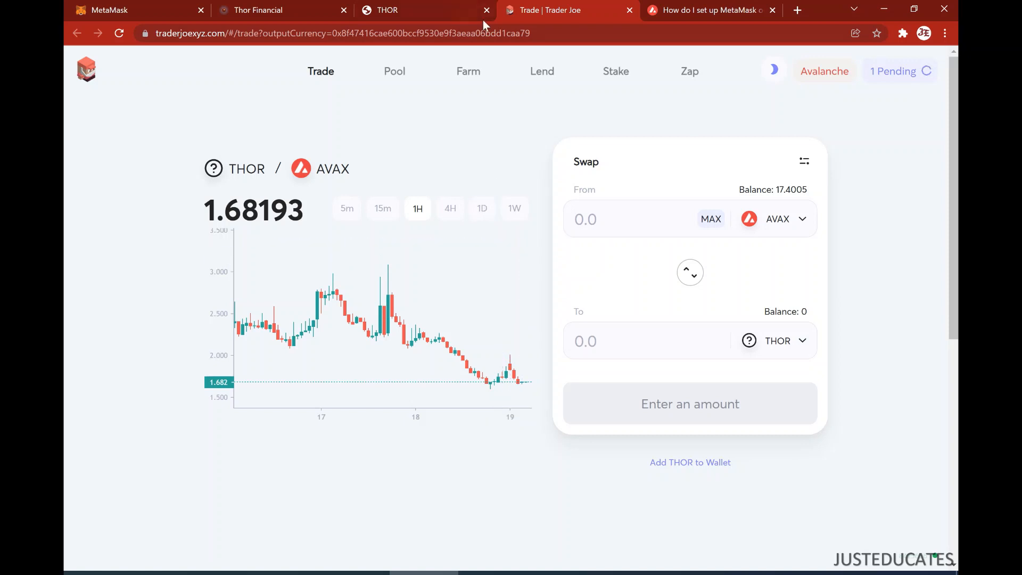
# Retry creating node mas129 and close MetaMask's failing-transaction warning.
pyautogui.click(391, 10)
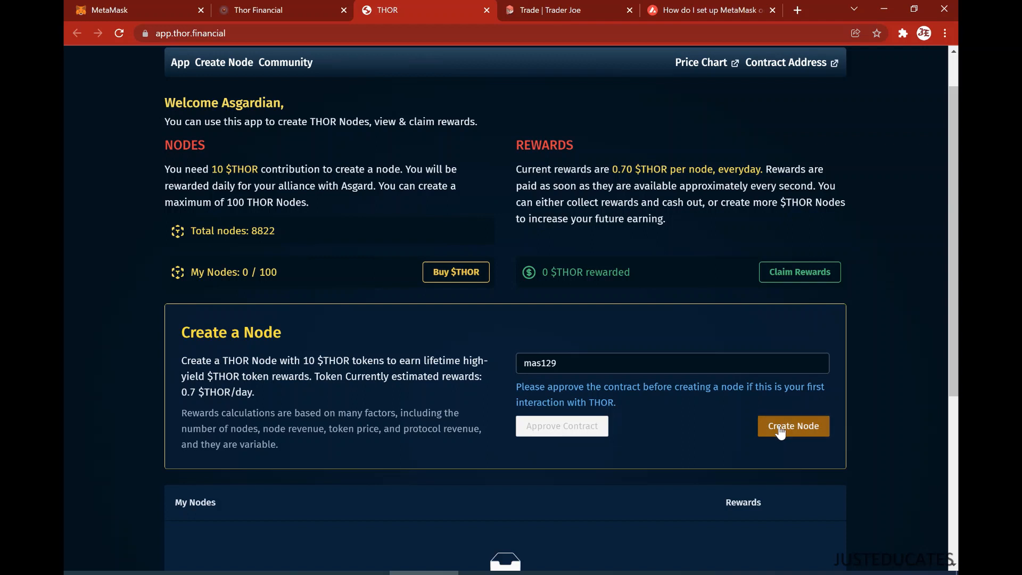
pyautogui.click(793, 426)
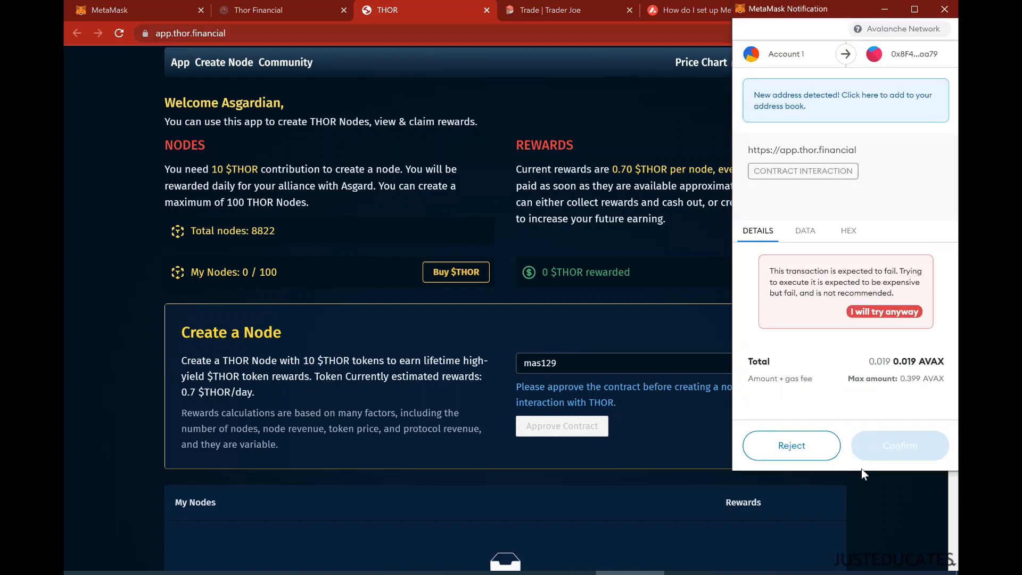
pyautogui.moveTo(885, 378)
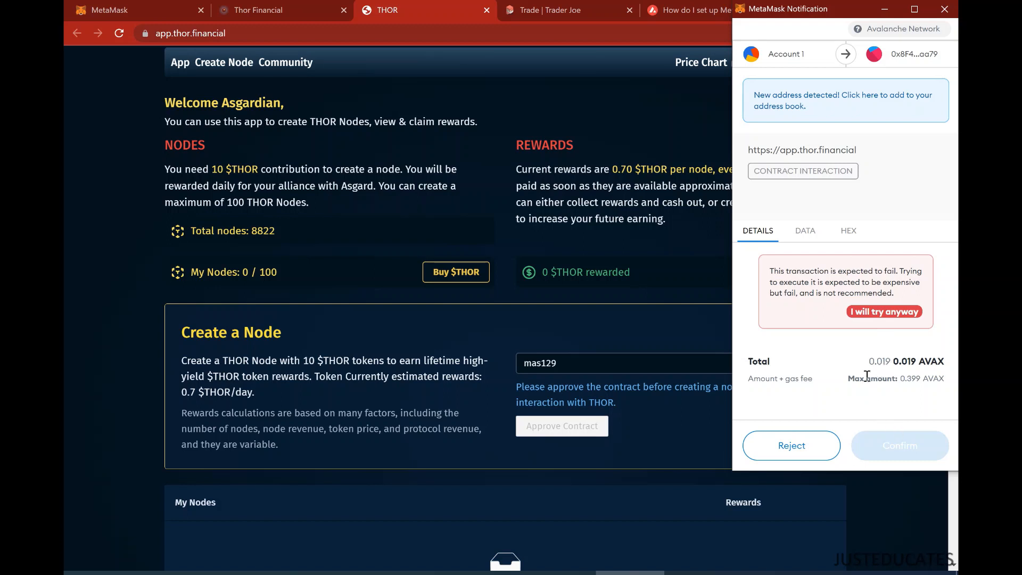
pyautogui.moveTo(891, 51)
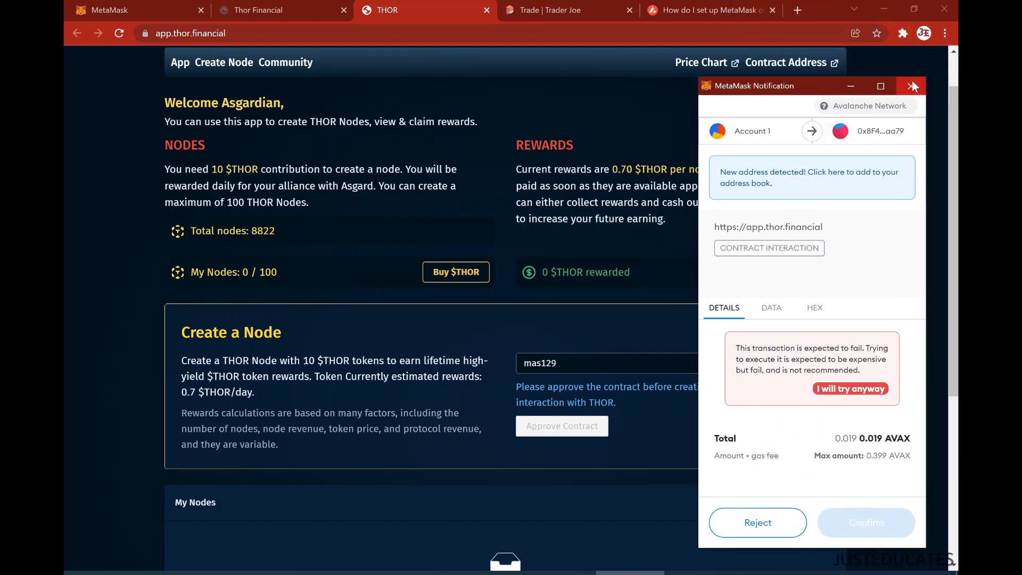
pyautogui.click(916, 86)
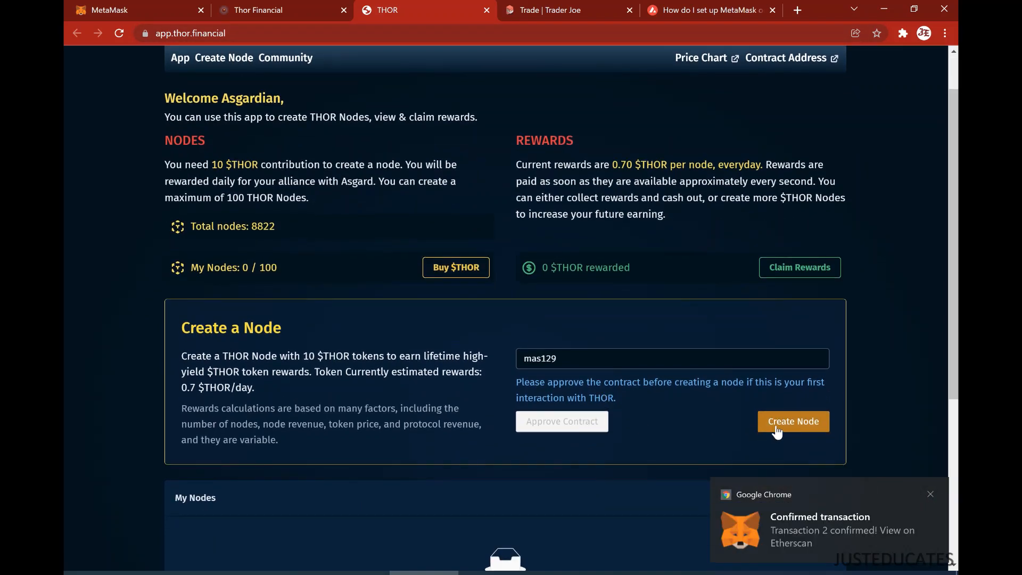
# Create node mas129 again, confirm its fee in MetaMask, and scroll the node page.
pyautogui.click(794, 421)
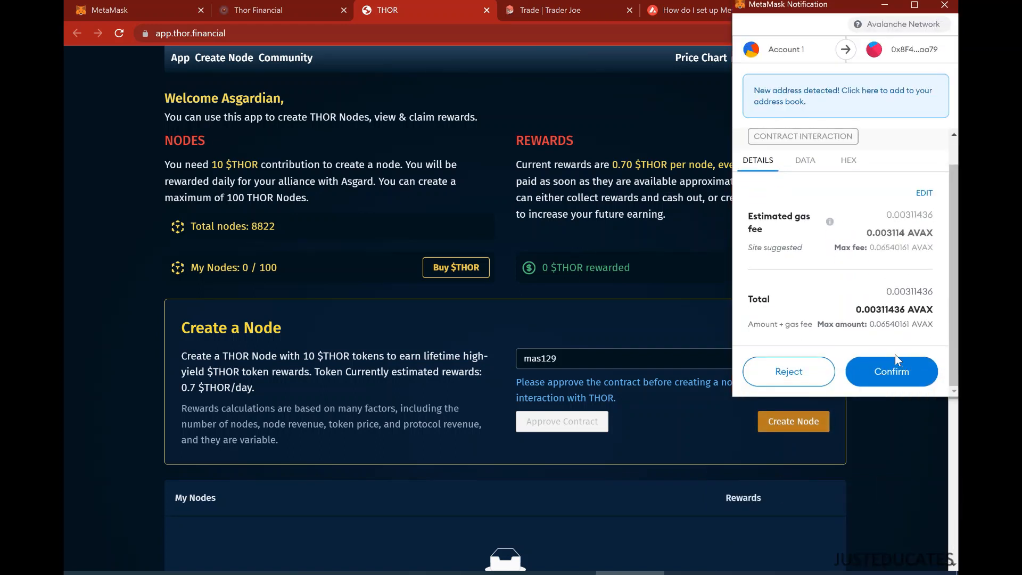
pyautogui.click(892, 371)
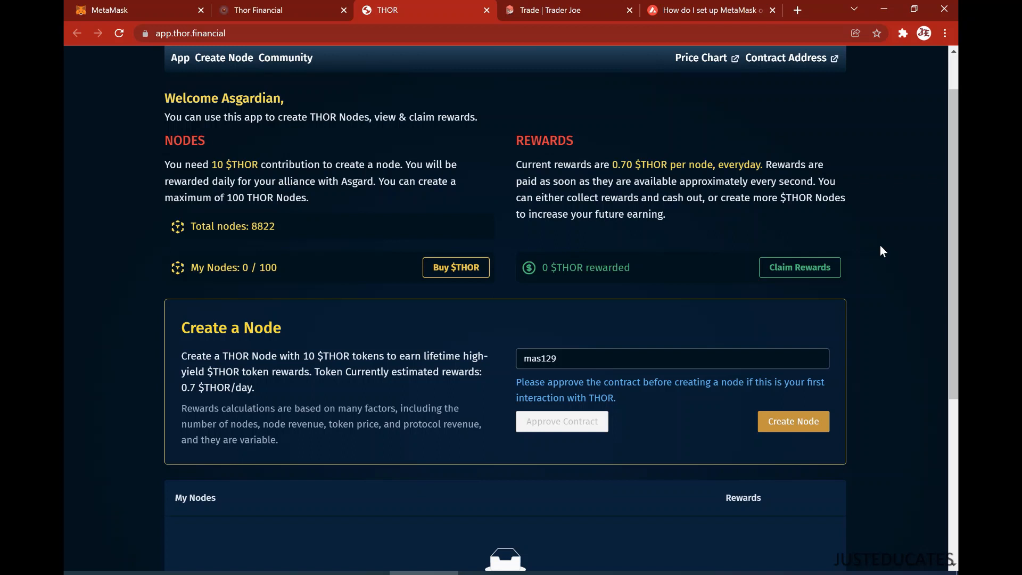
pyautogui.moveTo(445, 180)
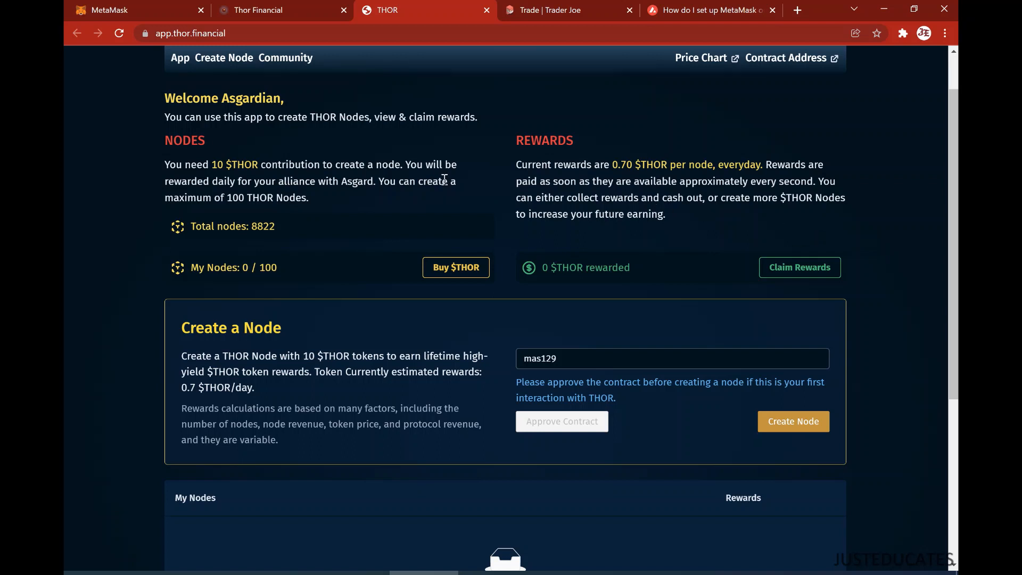
pyautogui.moveTo(392, 204)
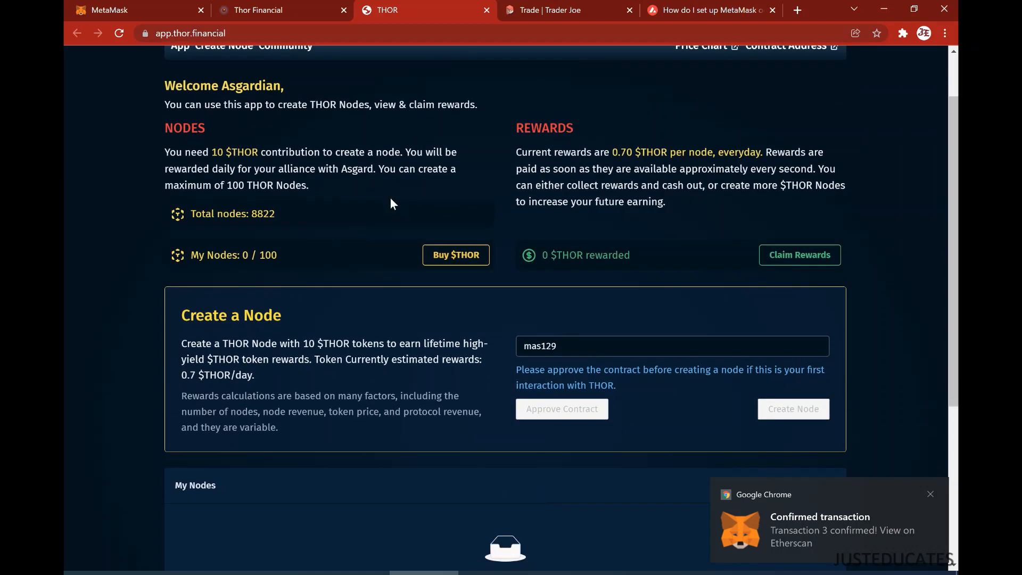
pyautogui.scroll(-3)
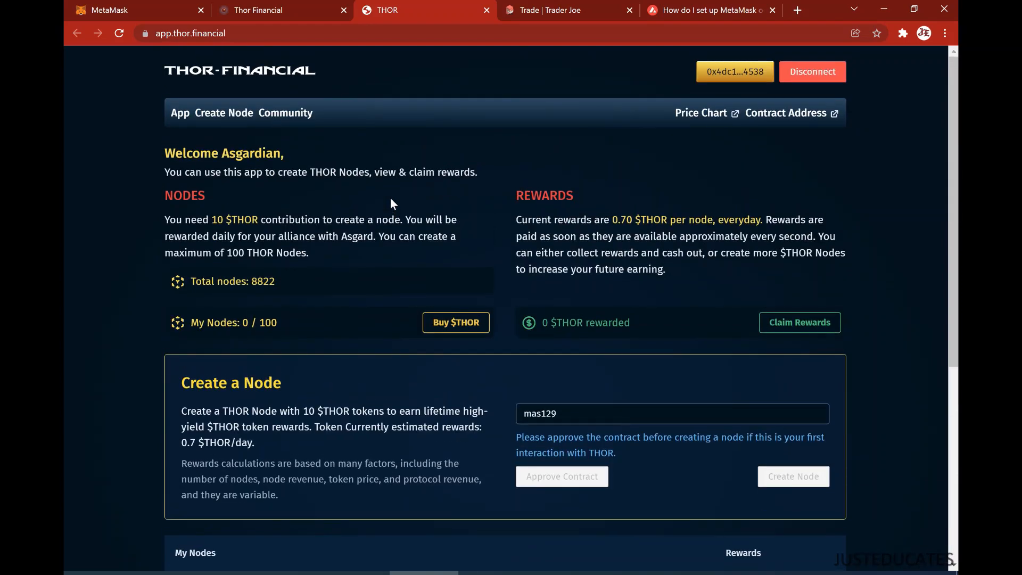
pyautogui.scroll(-3)
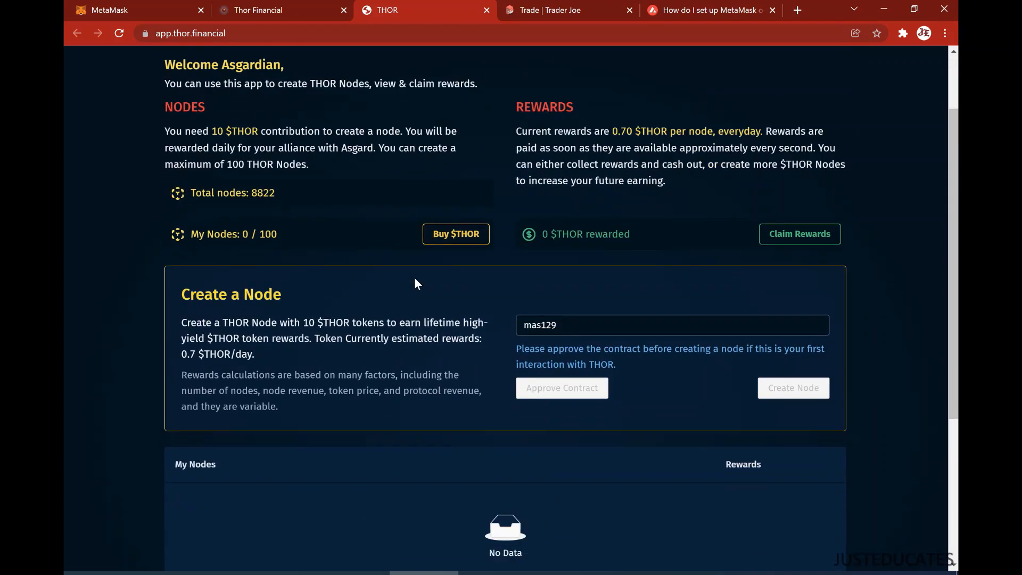
pyautogui.scroll(-3)
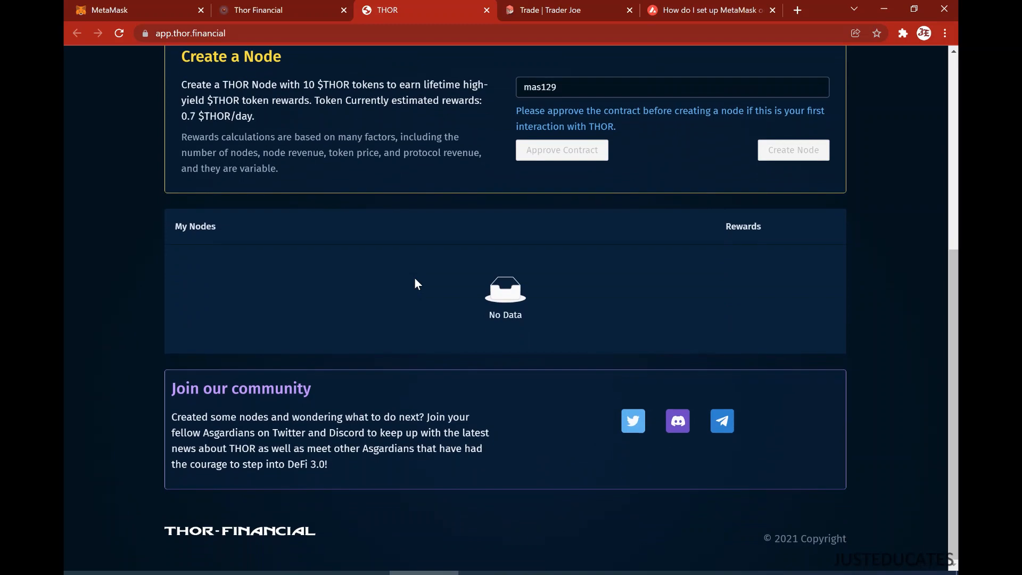
pyautogui.scroll(3)
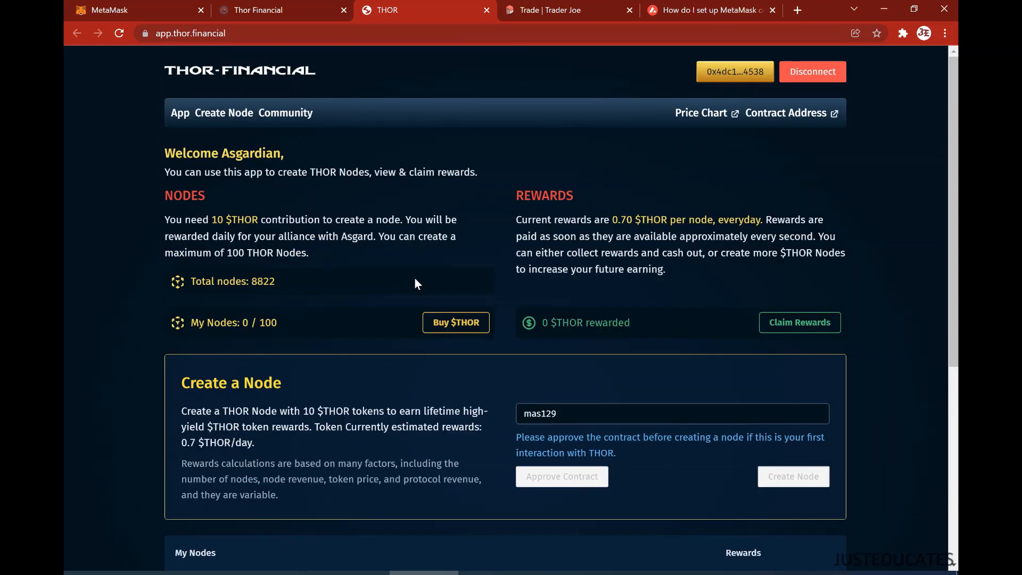
pyautogui.click(133, 10)
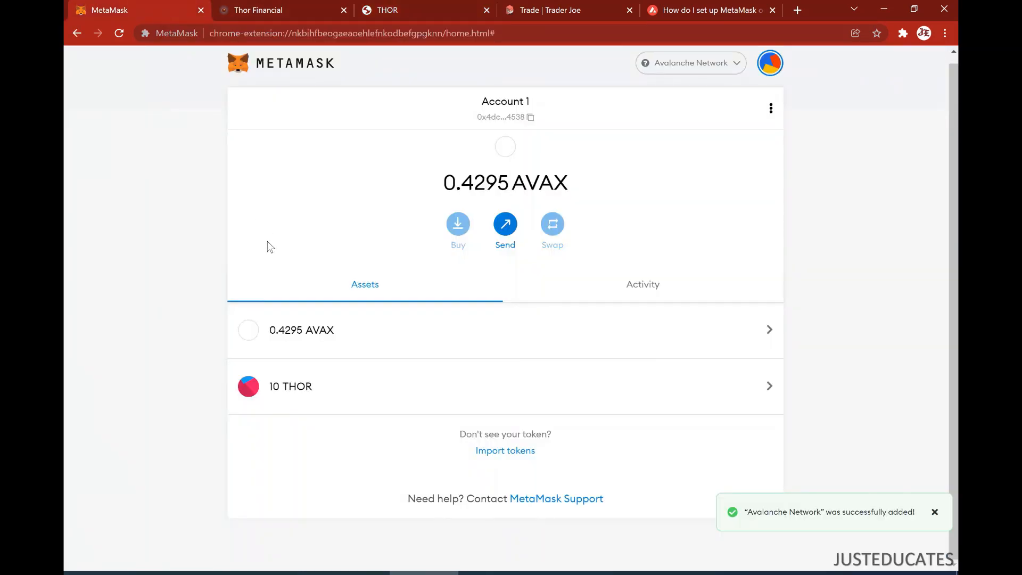
pyautogui.click(643, 285)
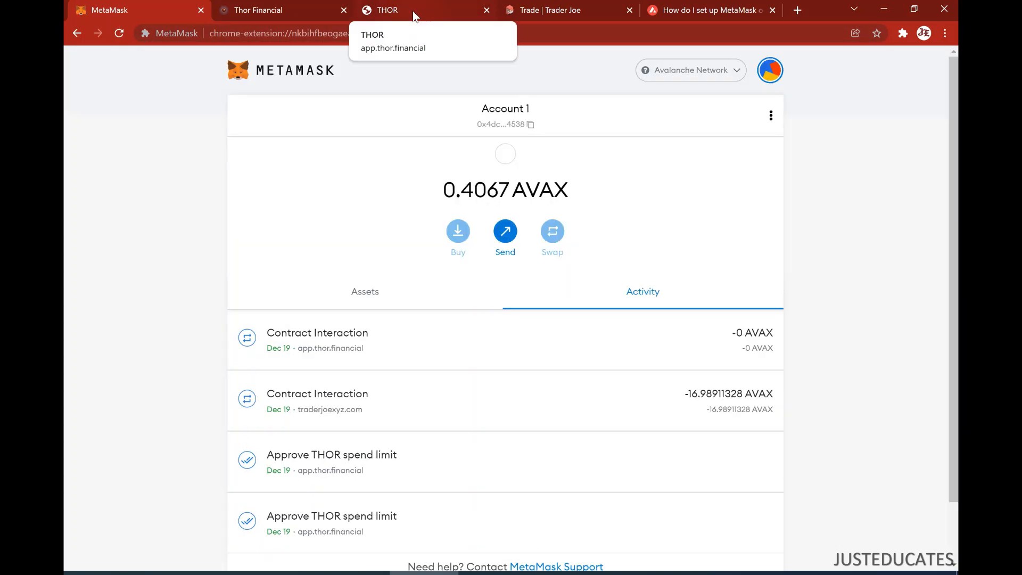
pyautogui.click(365, 292)
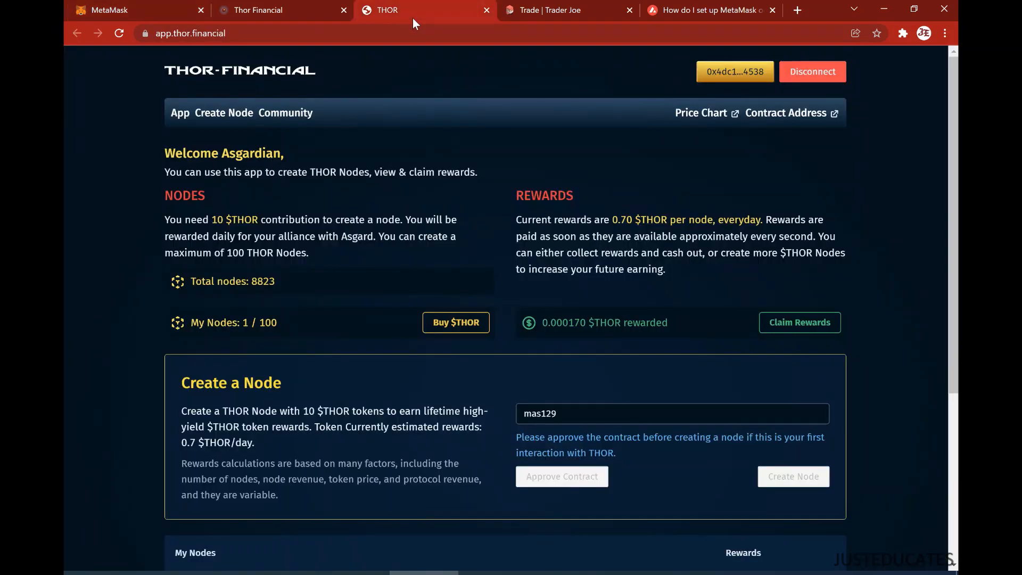
# Scroll down to the My Nodes table to see mas129 earning 0.000170 THOR rewards.
pyautogui.scroll(-3)
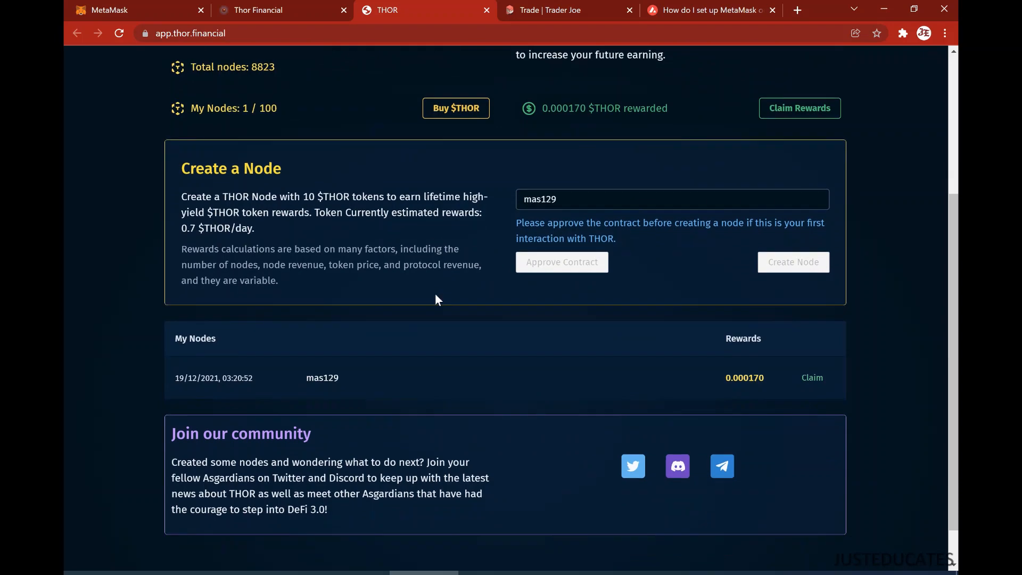
pyautogui.moveTo(416, 369)
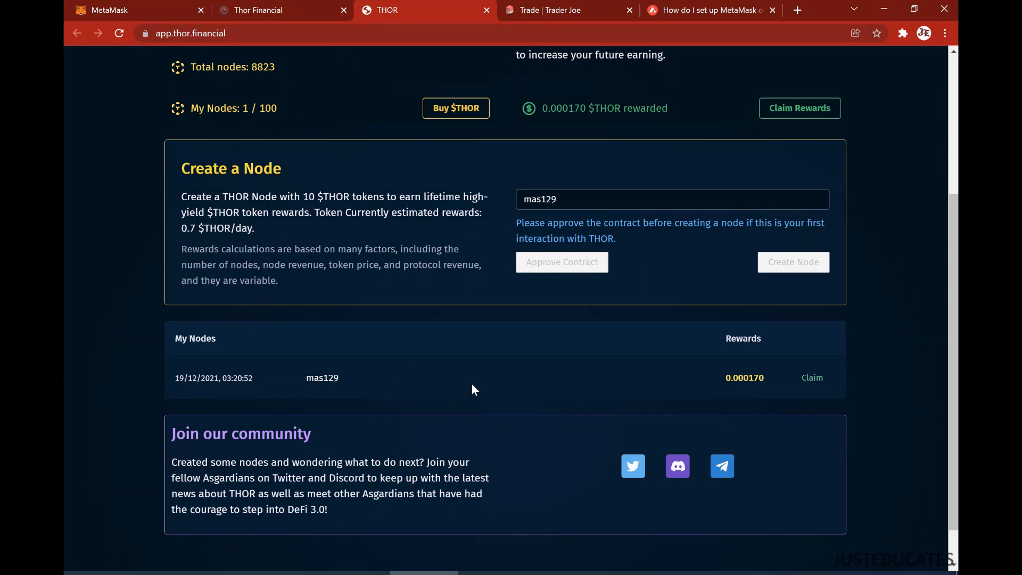
pyautogui.moveTo(427, 370)
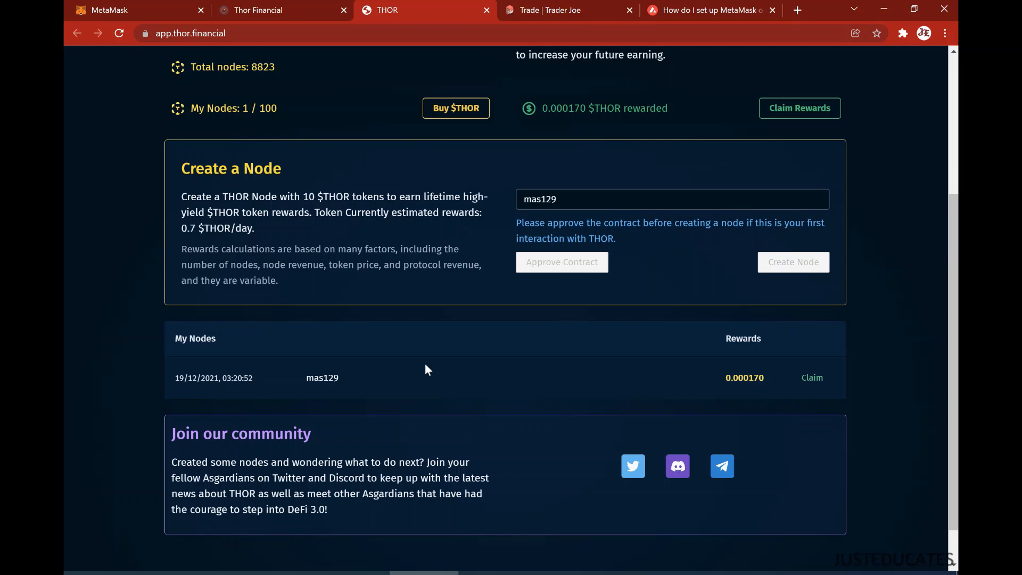
pyautogui.moveTo(690, 364)
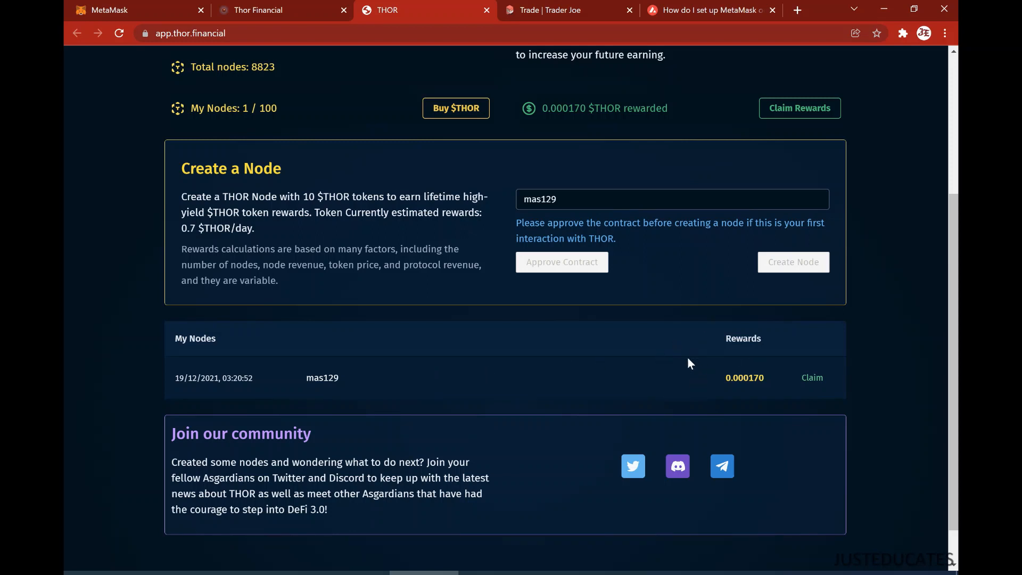
pyautogui.moveTo(665, 322)
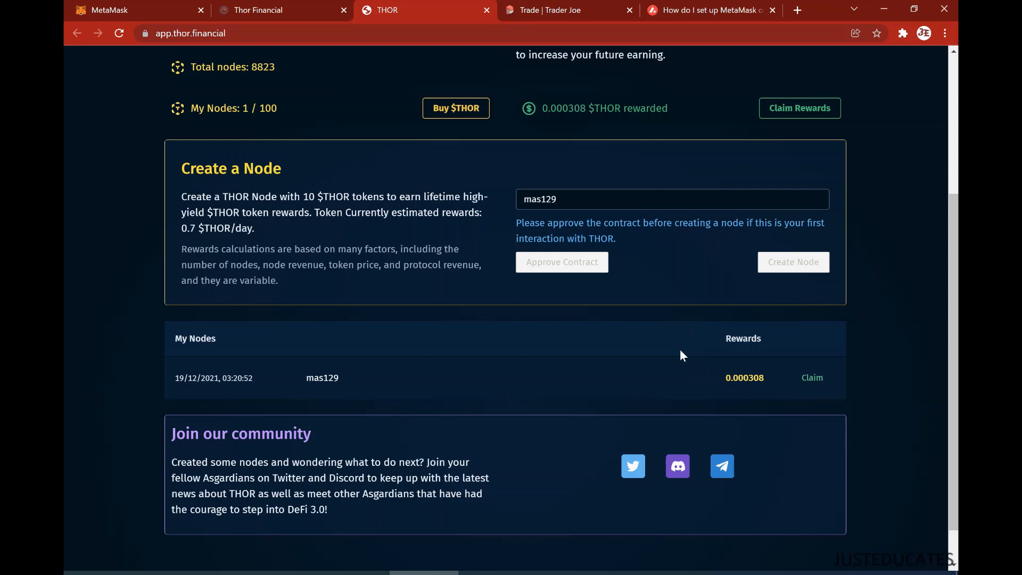
pyautogui.moveTo(646, 351)
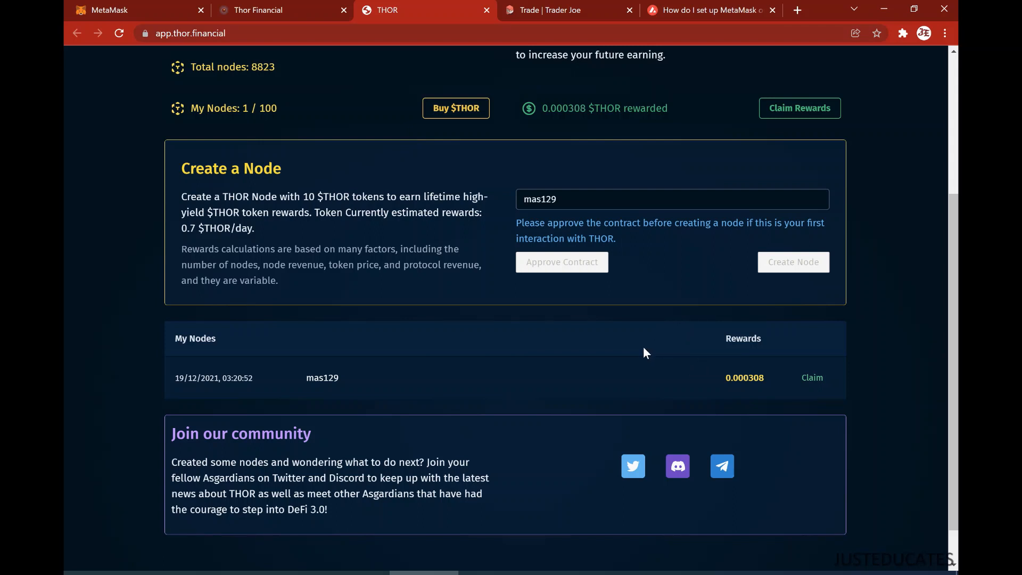
pyautogui.moveTo(617, 333)
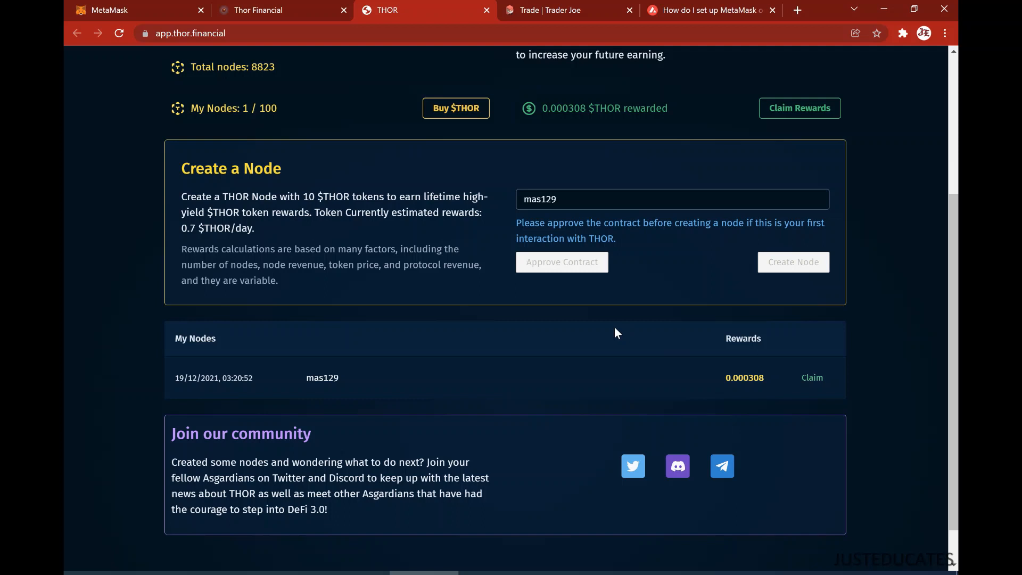
pyautogui.moveTo(602, 308)
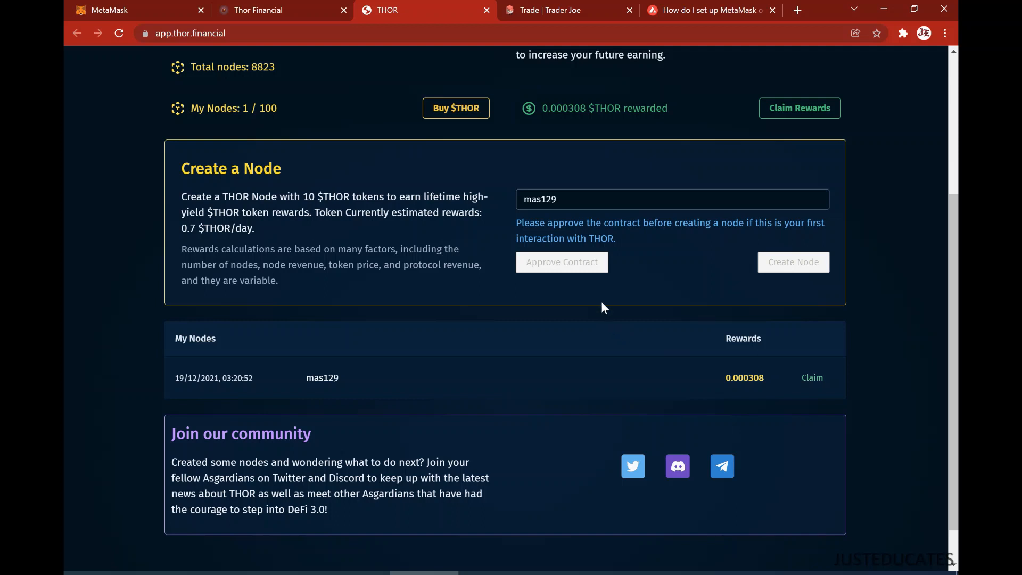
pyautogui.moveTo(562, 160)
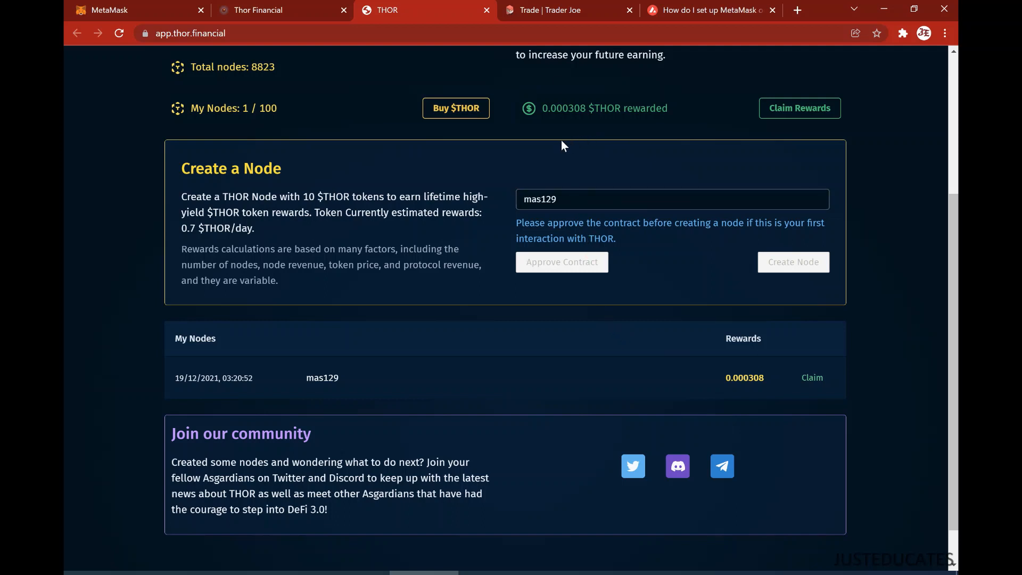